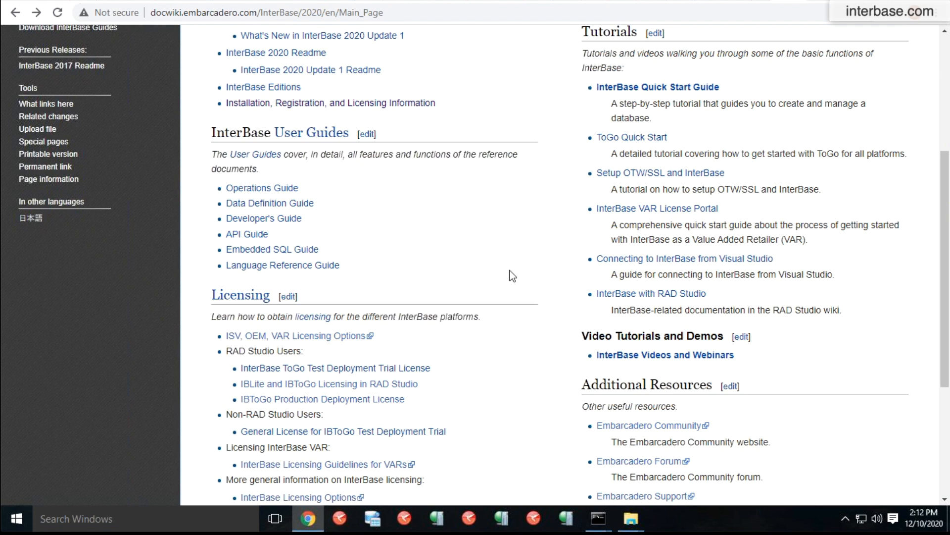
mouse_move(560, 257)
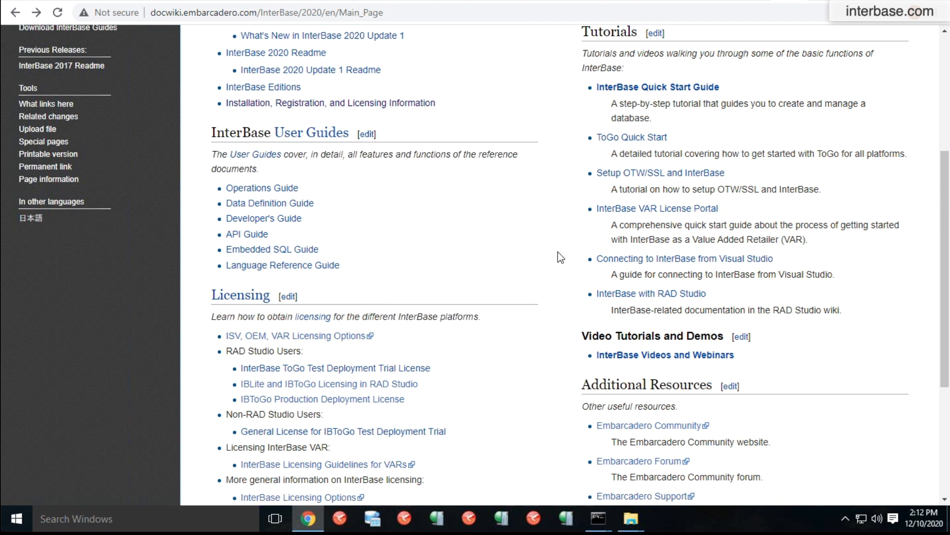
mouse_move(267, 48)
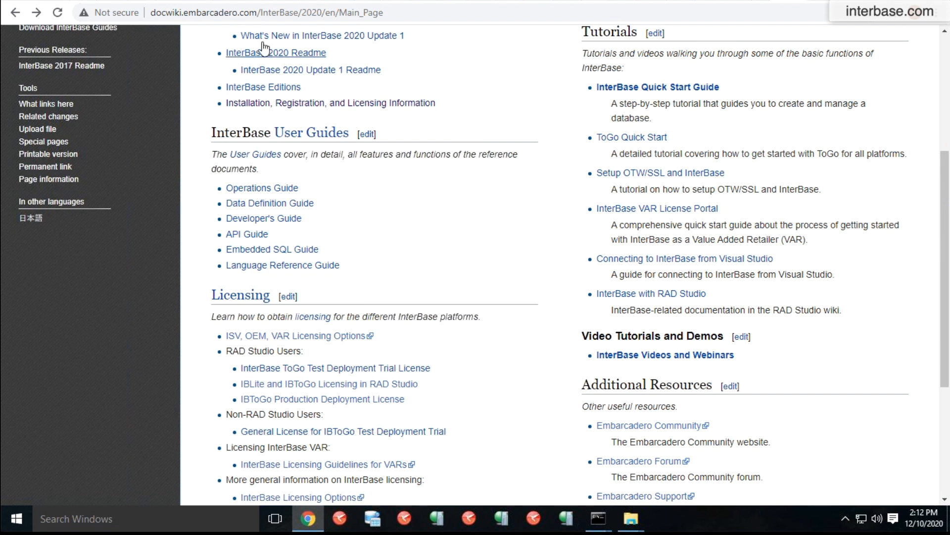
mouse_move(420, 151)
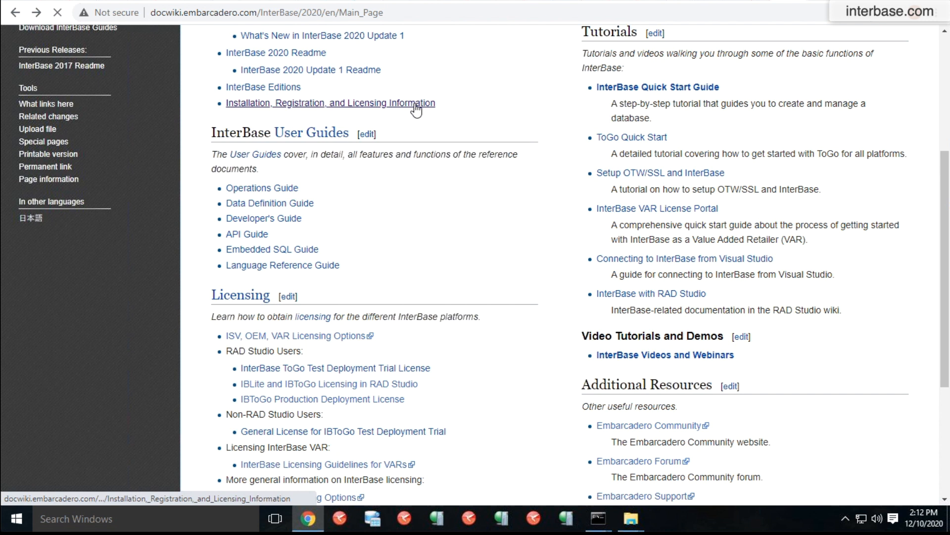
- Go to the Installation, Registration, and Licensing page and its Property Files section
left_click(330, 103)
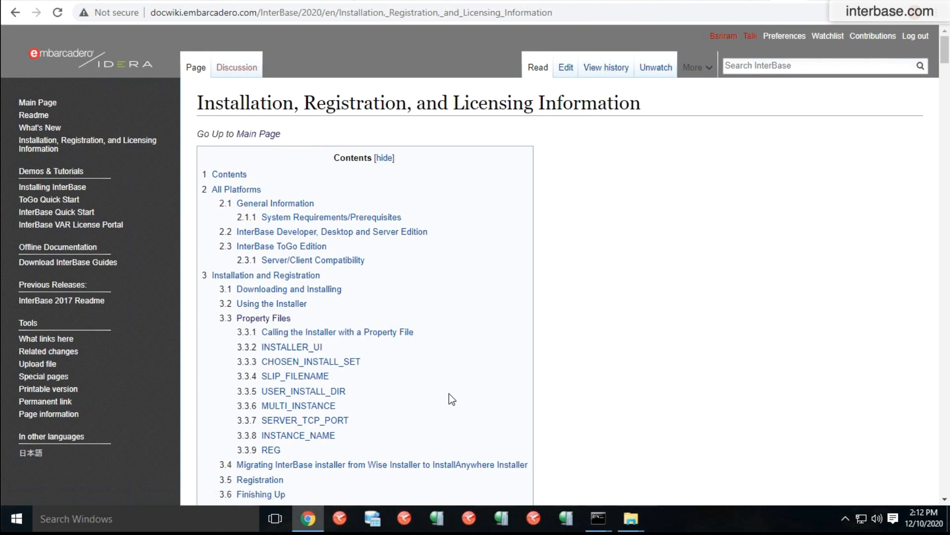
mouse_move(279, 321)
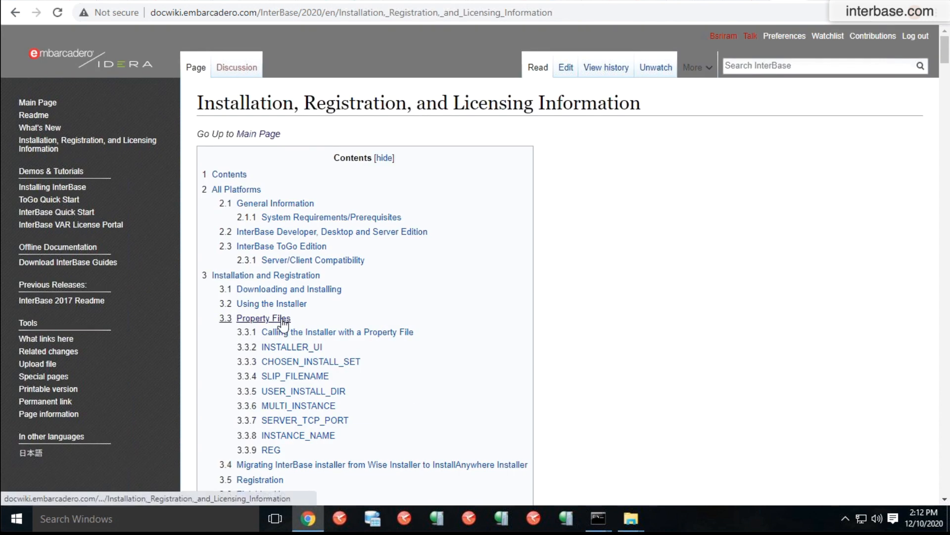
left_click(264, 318)
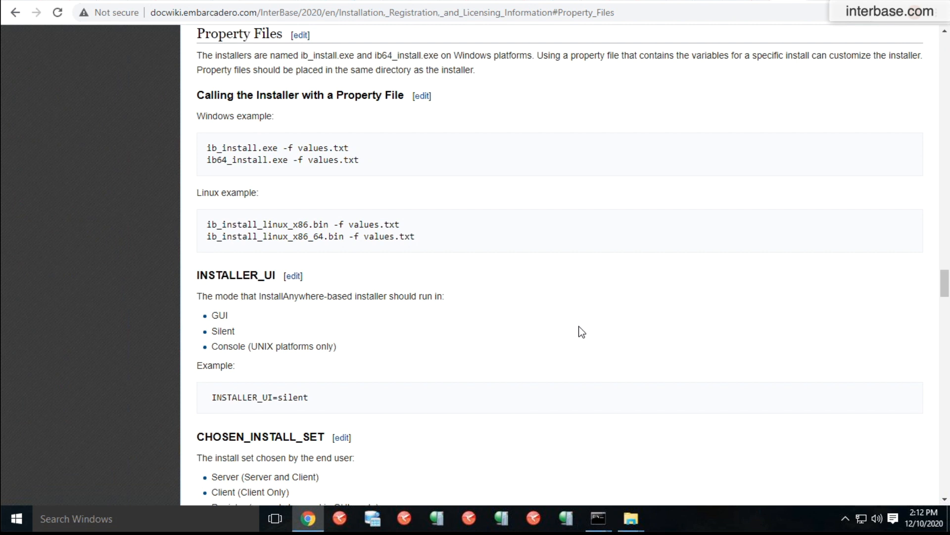
mouse_move(607, 466)
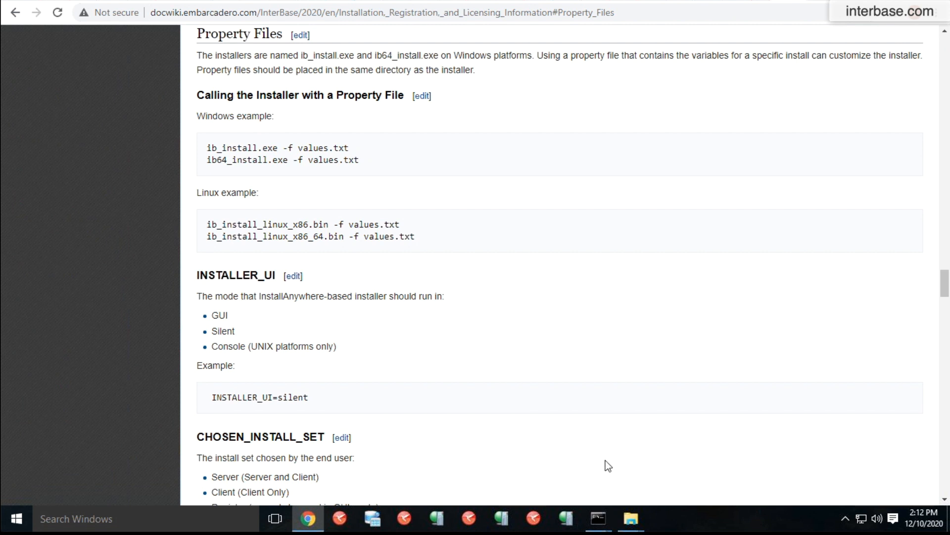
mouse_move(601, 517)
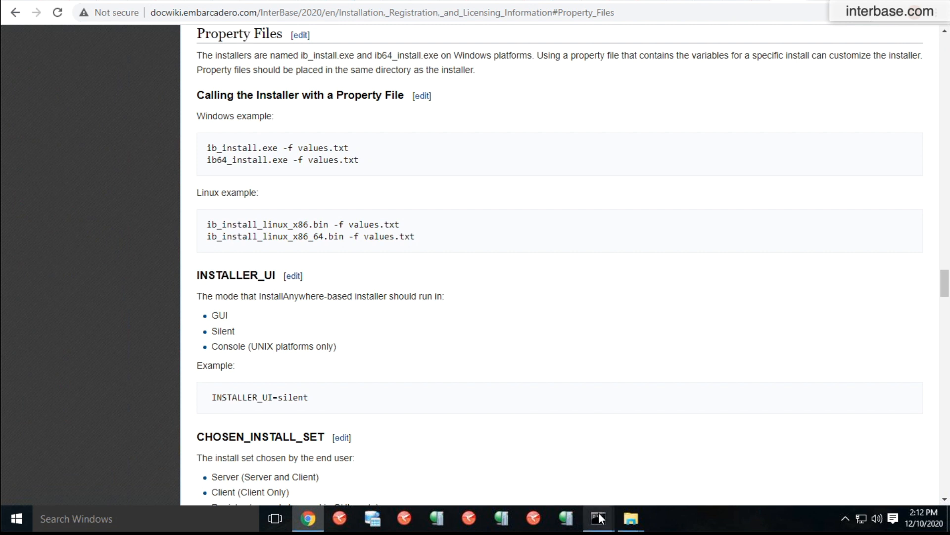
- Bring up Command Prompt and mark ib64_install.exe in the c:\demos listing
left_click(599, 519)
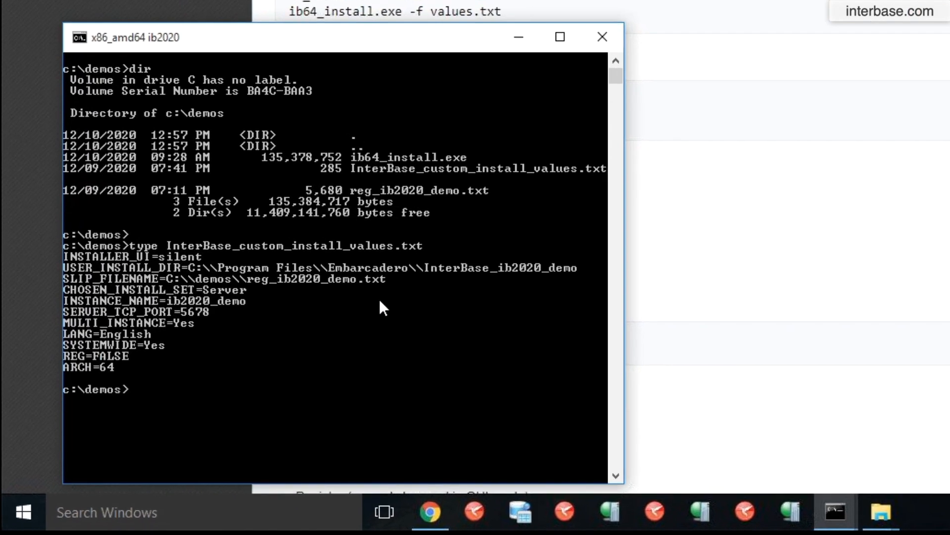
mouse_move(405, 171)
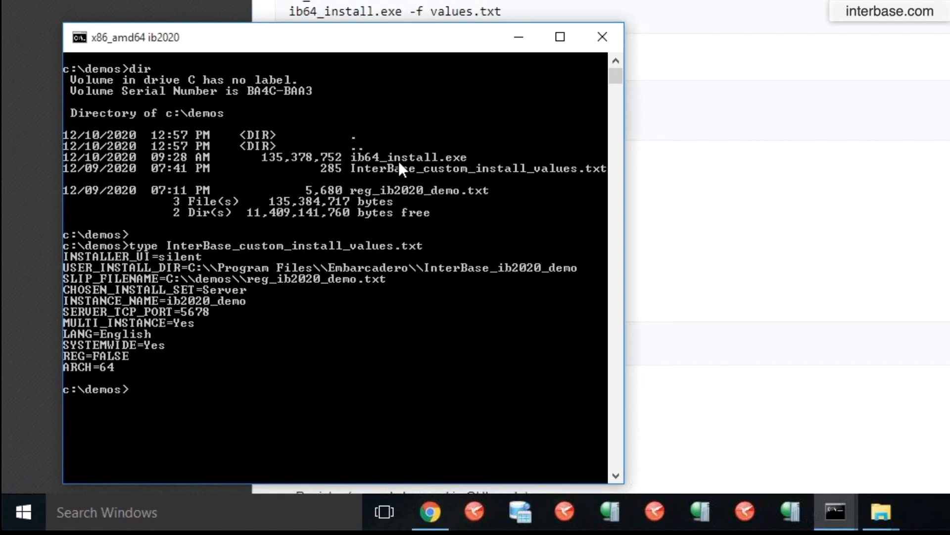
double_click(409, 156)
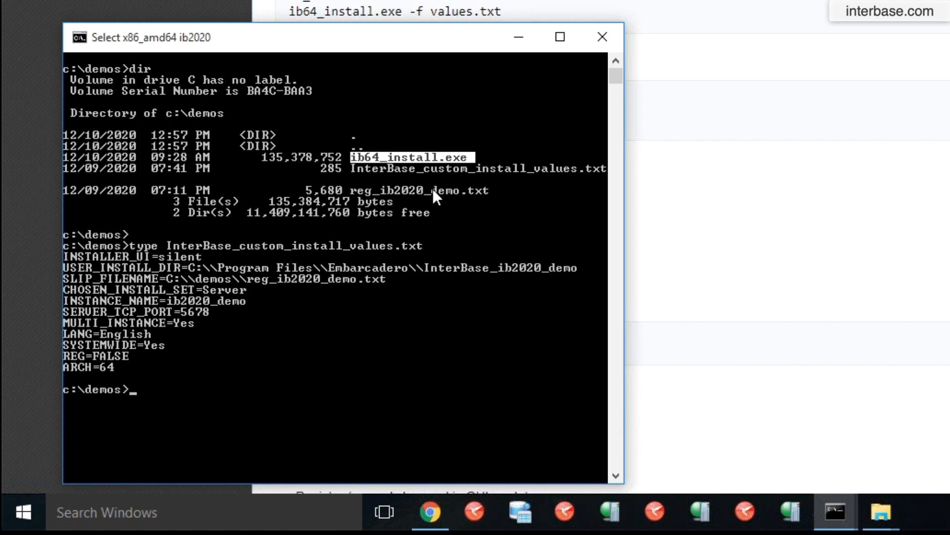
mouse_move(426, 177)
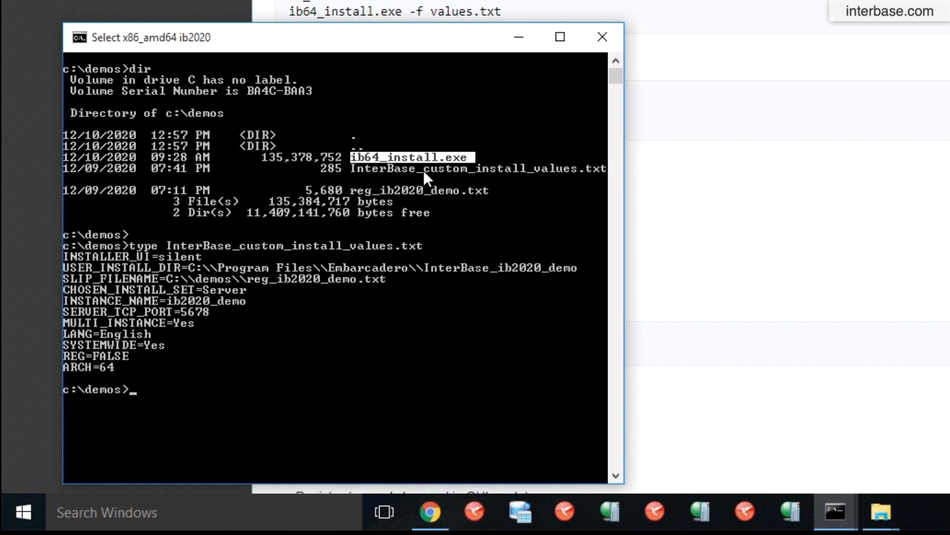
mouse_move(427, 195)
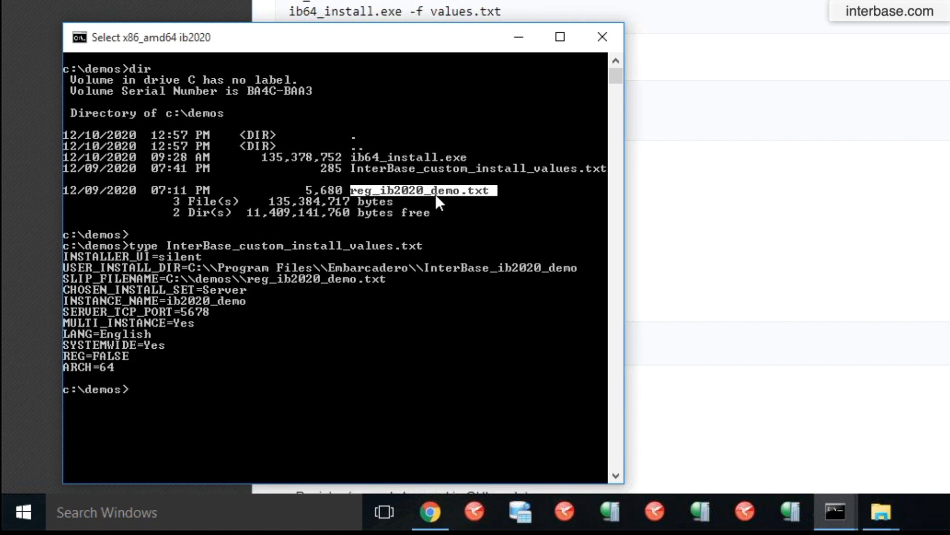
mouse_move(449, 237)
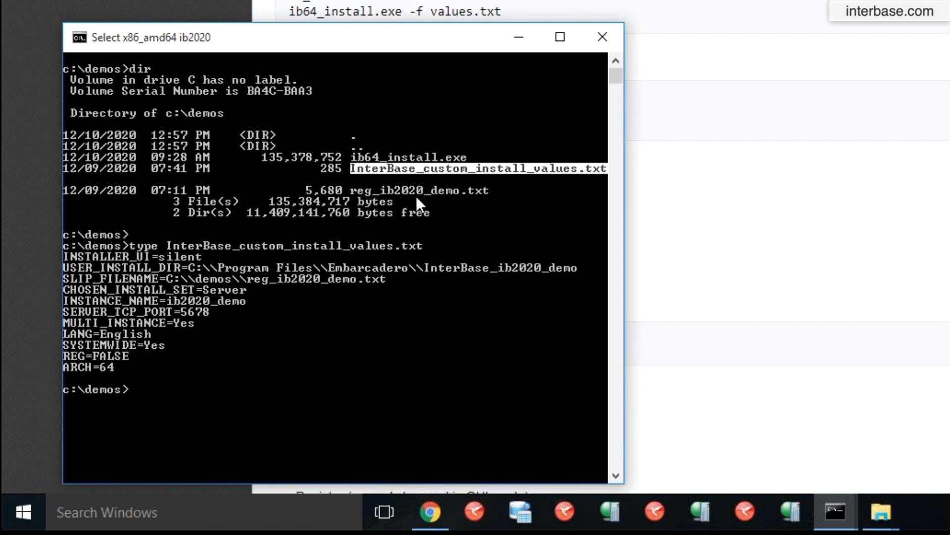
mouse_move(478, 185)
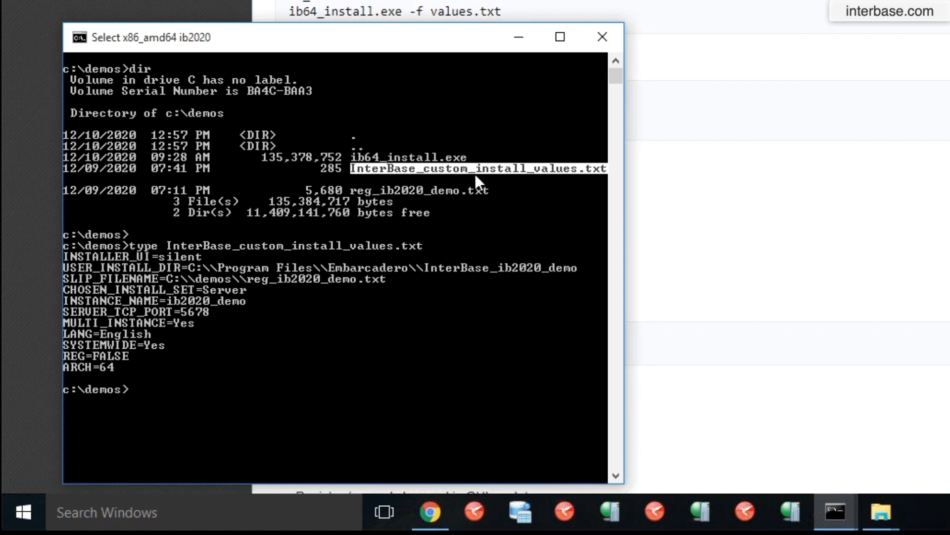
mouse_move(463, 178)
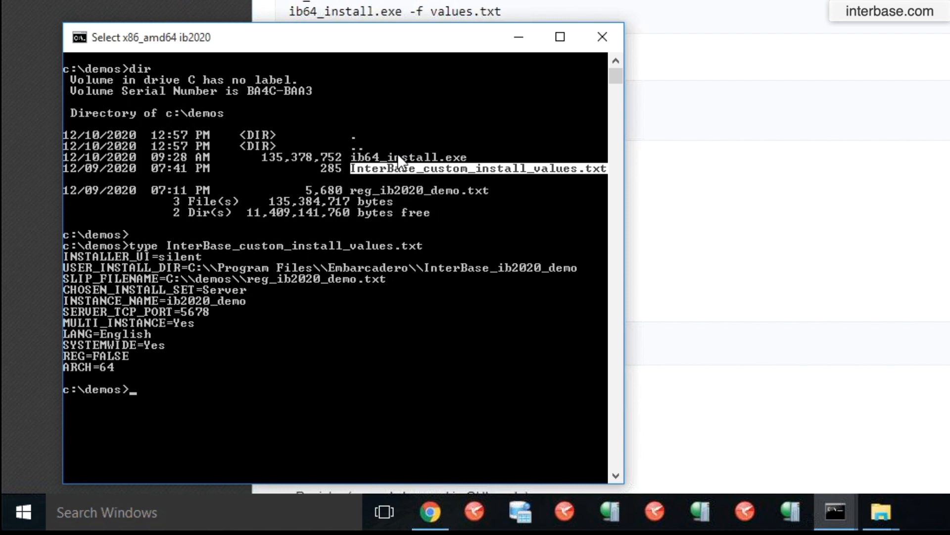
mouse_move(451, 181)
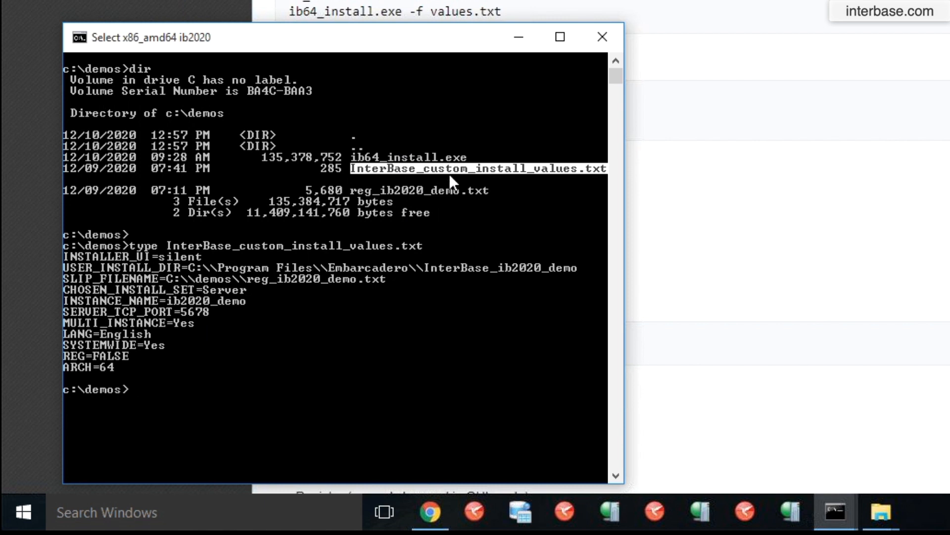
mouse_move(142, 274)
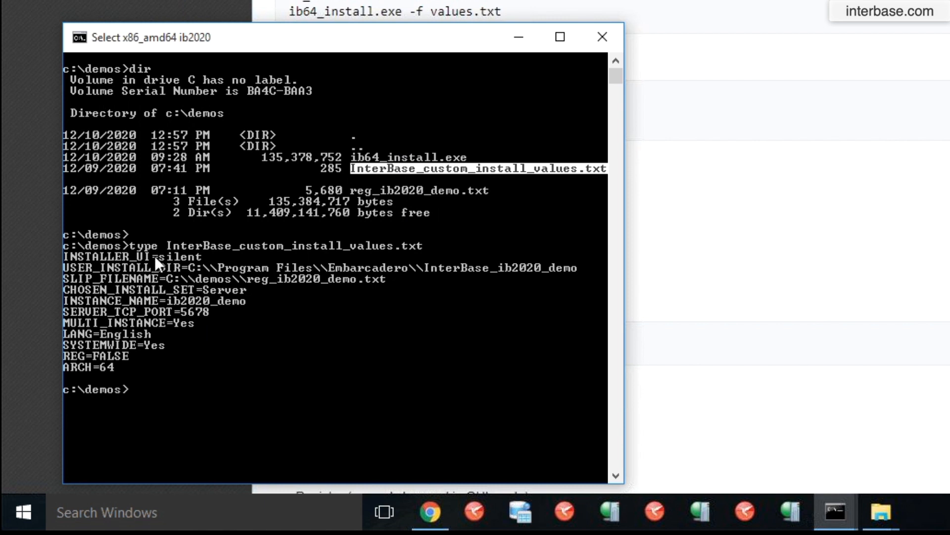
mouse_move(252, 353)
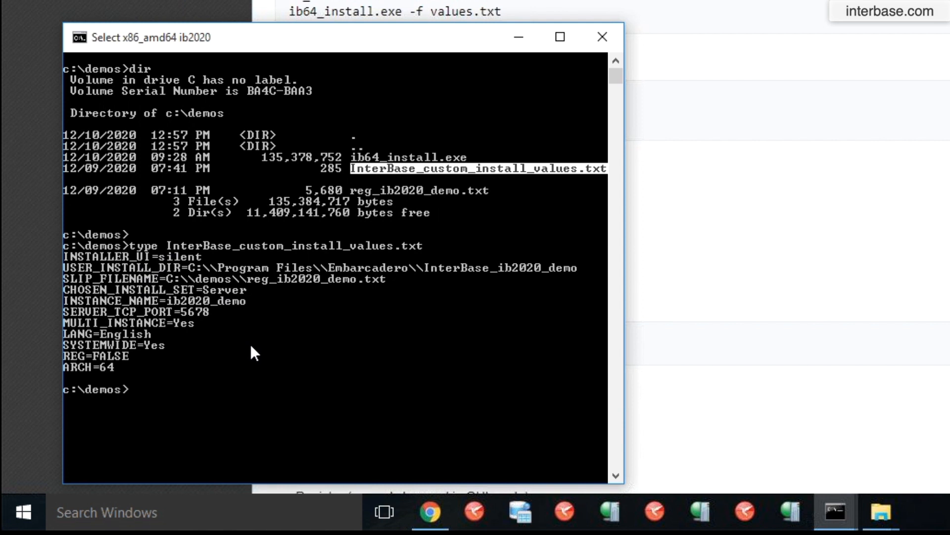
mouse_move(219, 344)
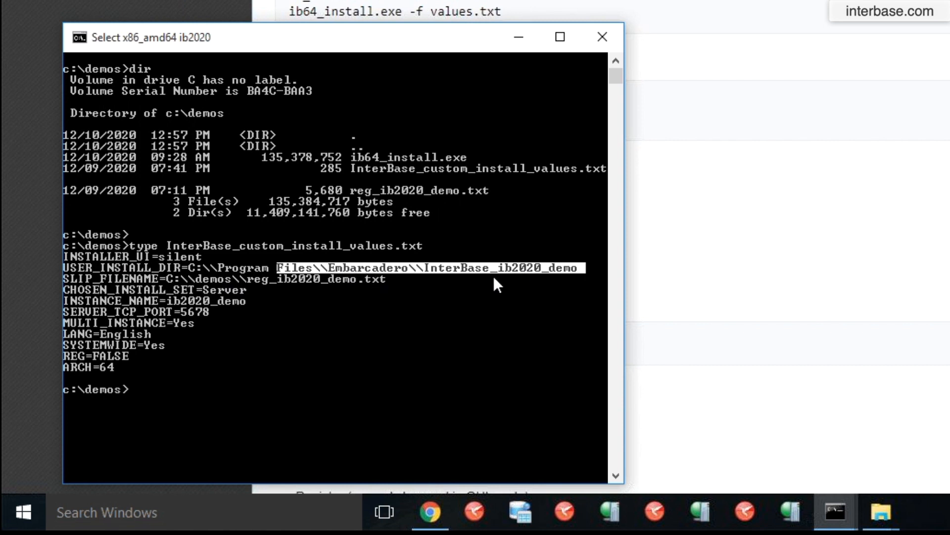
mouse_move(552, 272)
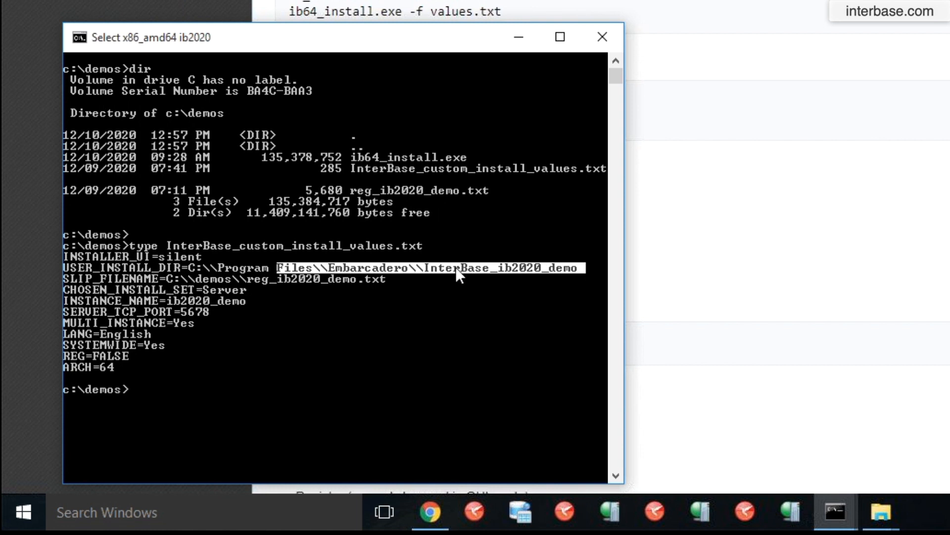
left_click(455, 271)
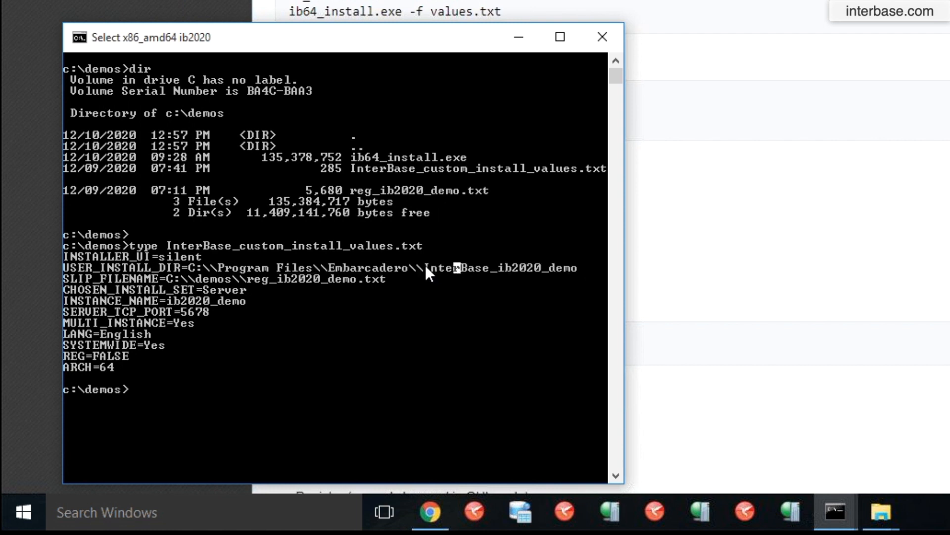
left_click_drag(428, 267, 576, 267)
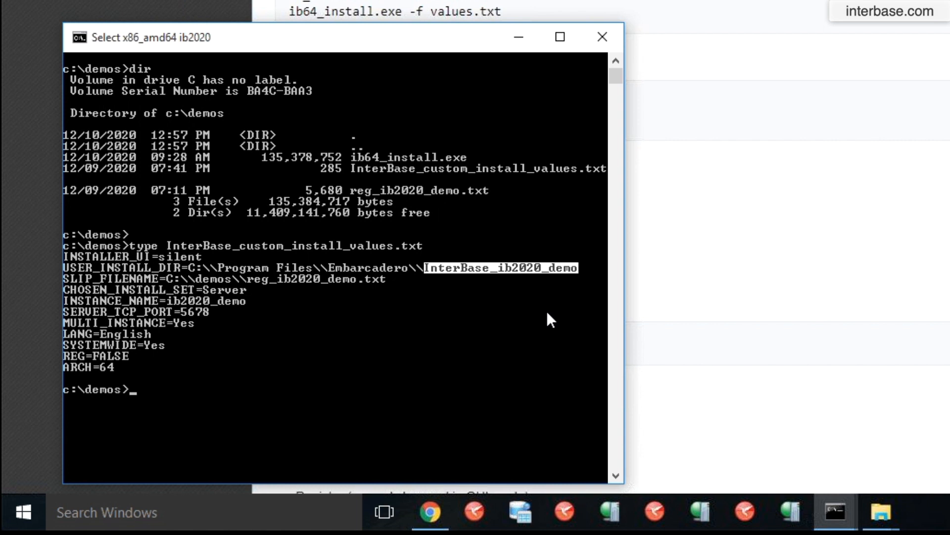
mouse_move(450, 284)
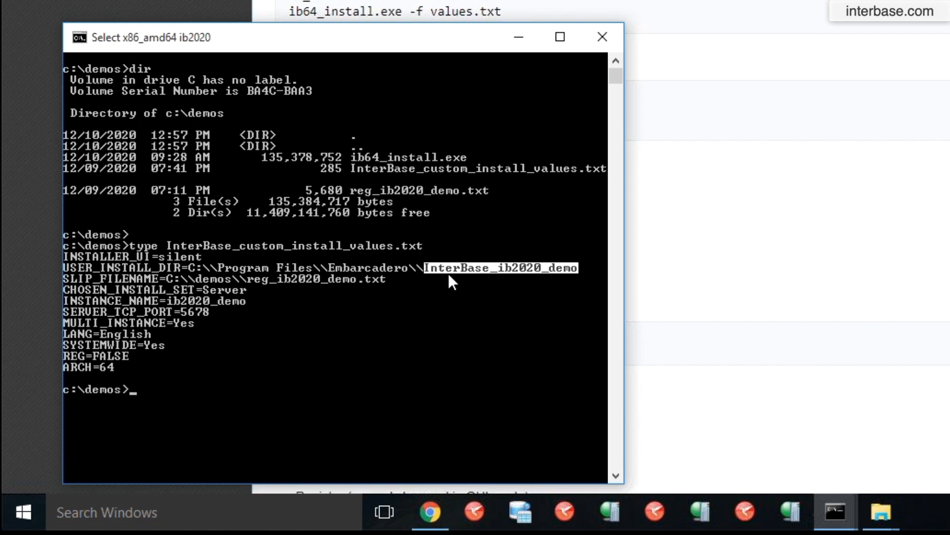
mouse_move(556, 276)
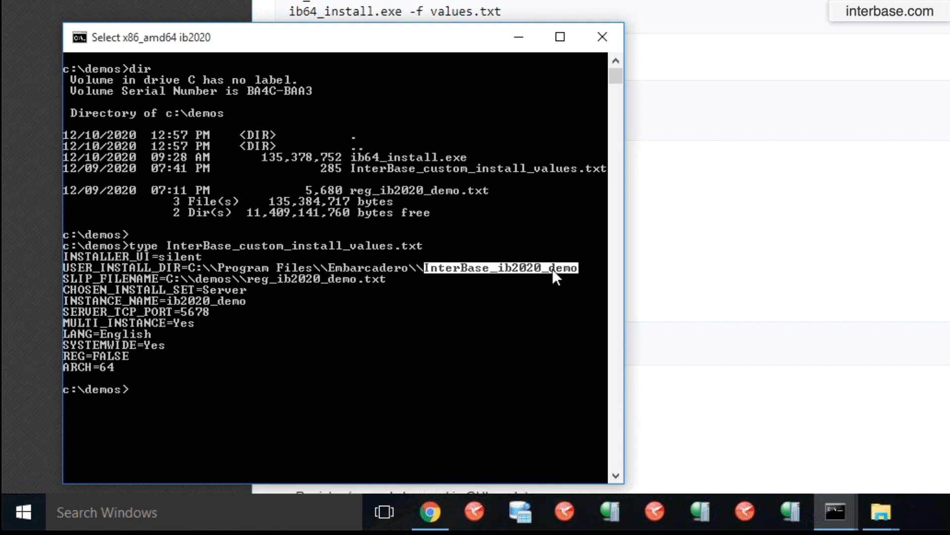
mouse_move(240, 306)
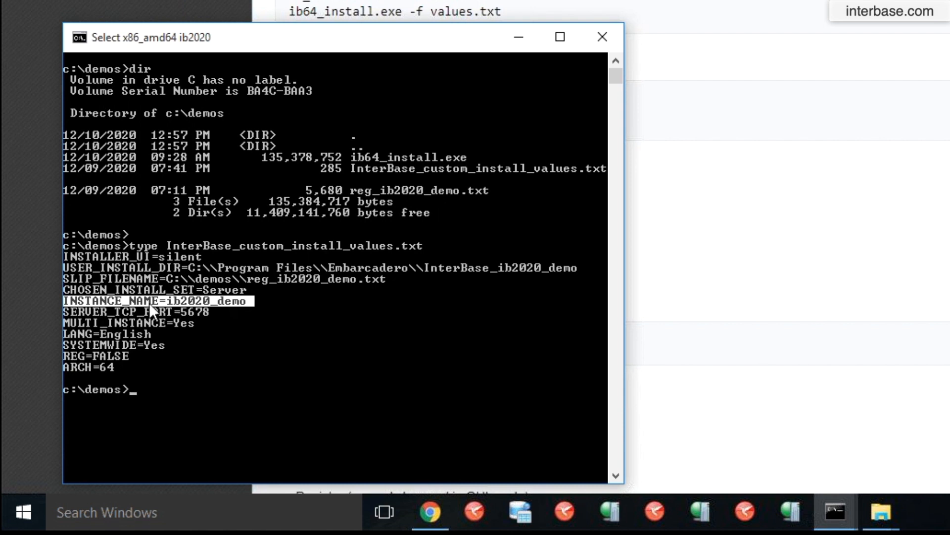
mouse_move(219, 326)
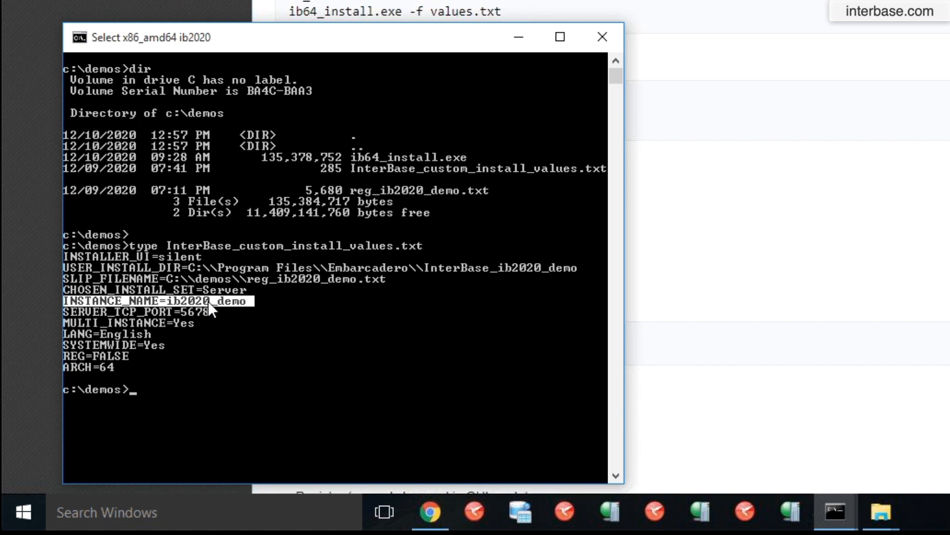
mouse_move(145, 290)
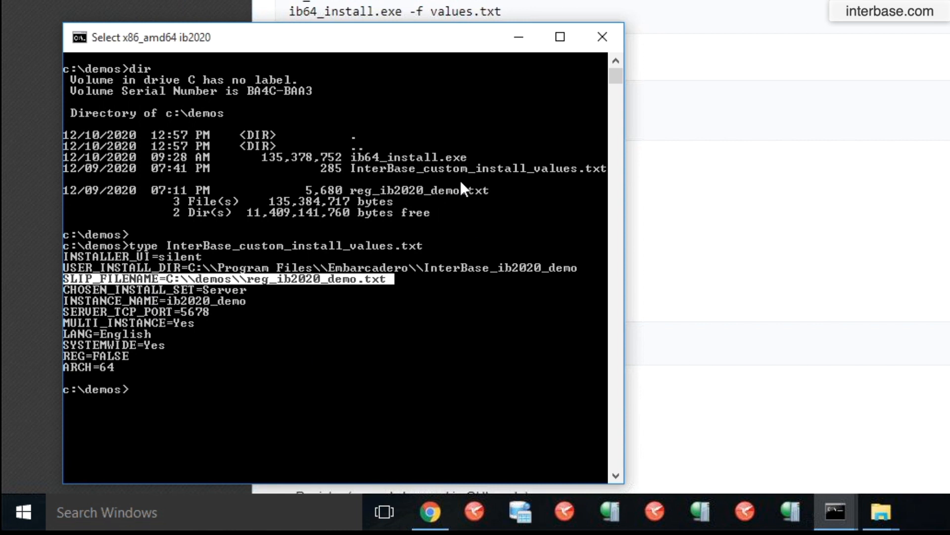
mouse_move(404, 201)
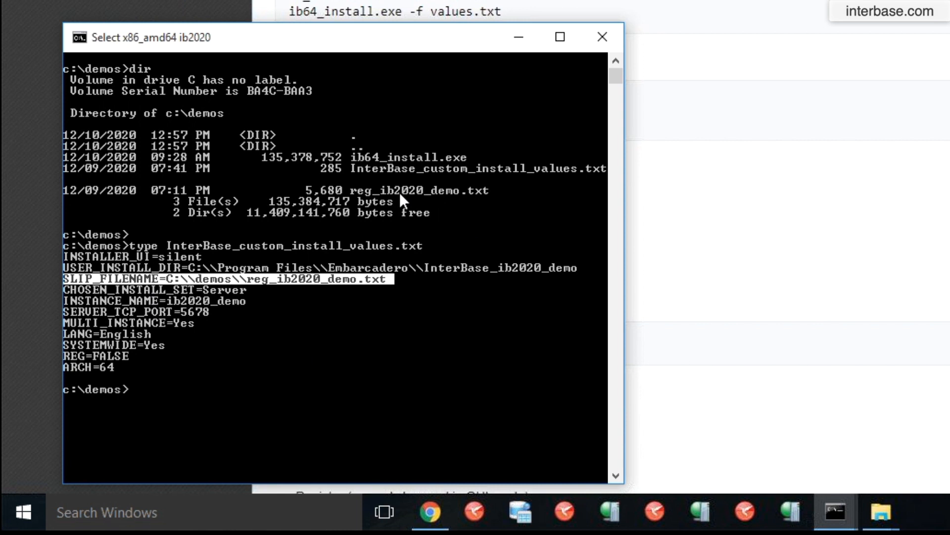
mouse_move(169, 291)
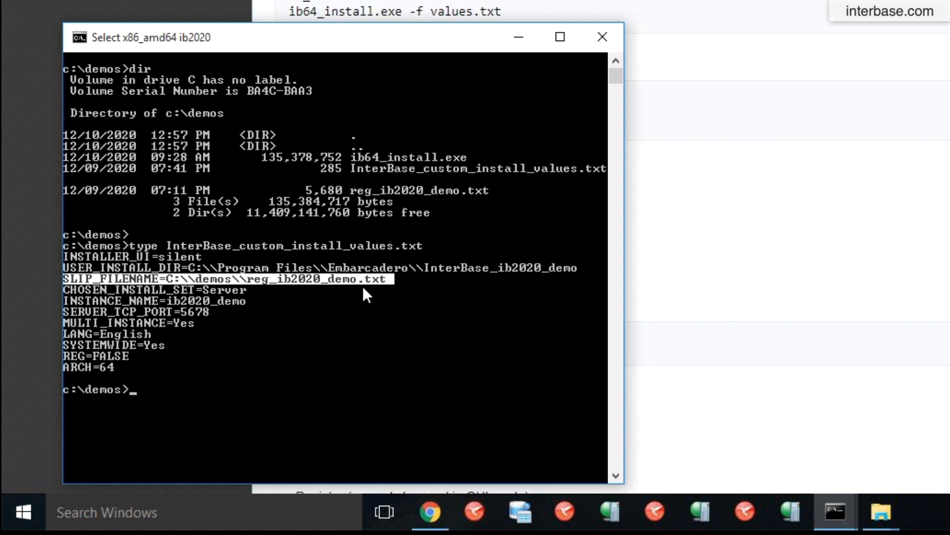
mouse_move(305, 282)
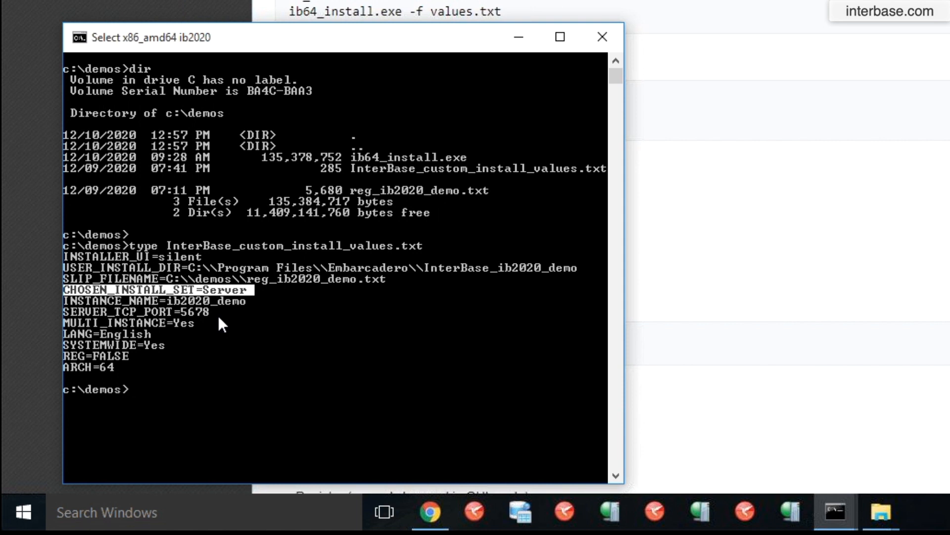
mouse_move(218, 301)
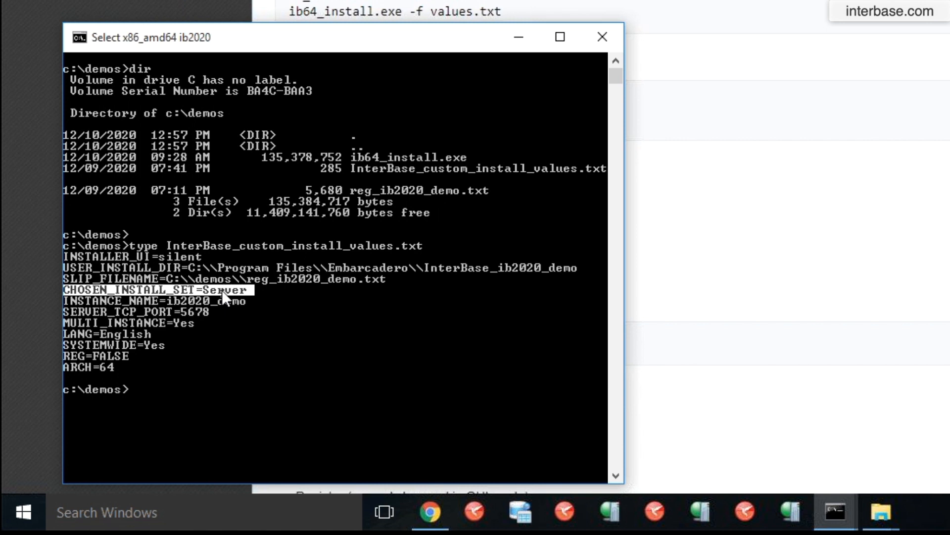
mouse_move(224, 303)
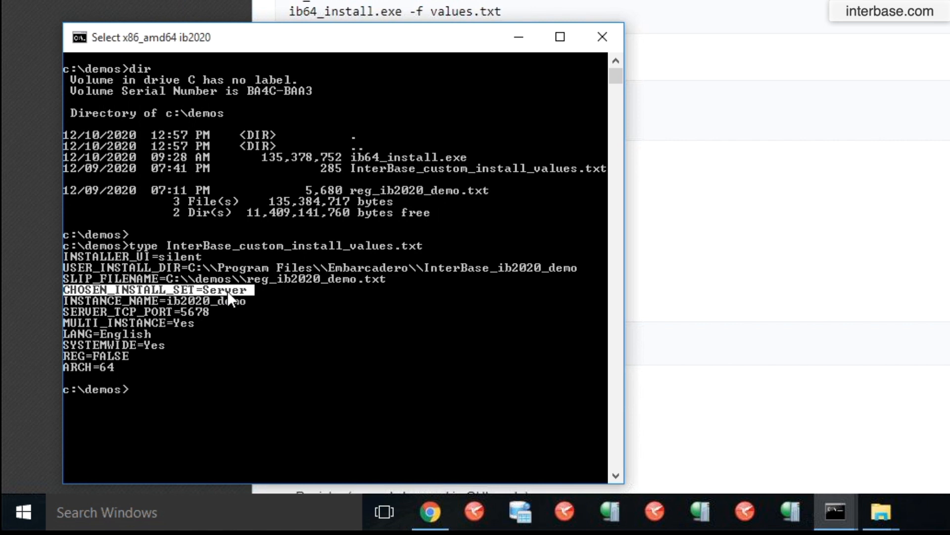
mouse_move(406, 341)
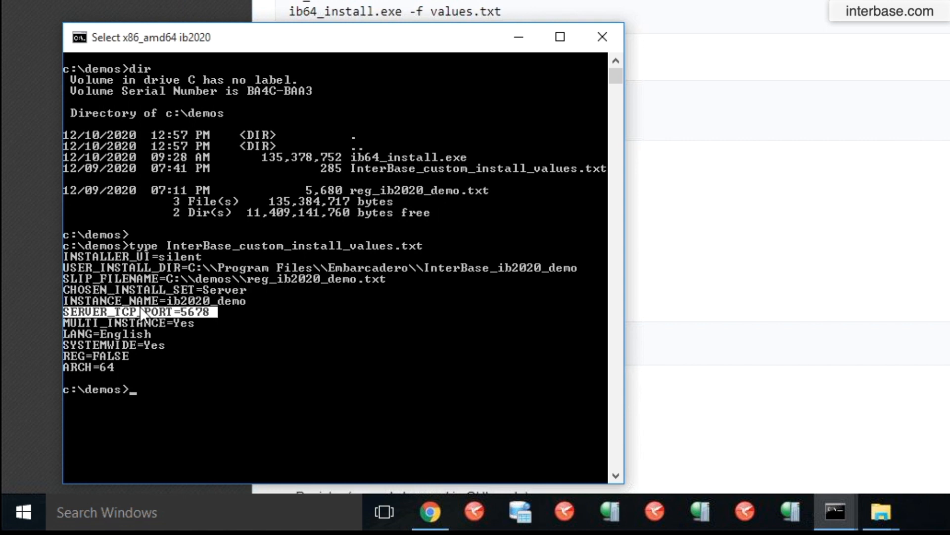
mouse_move(210, 338)
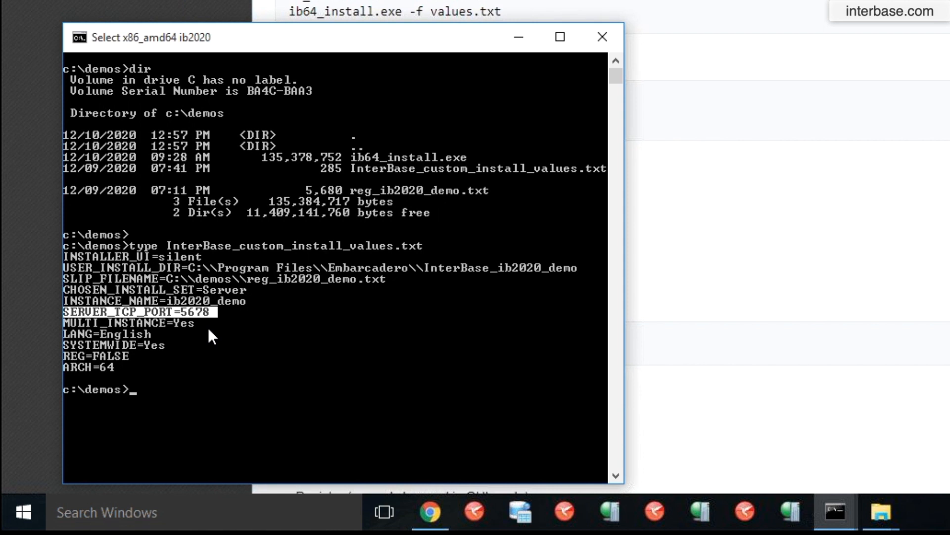
mouse_move(193, 331)
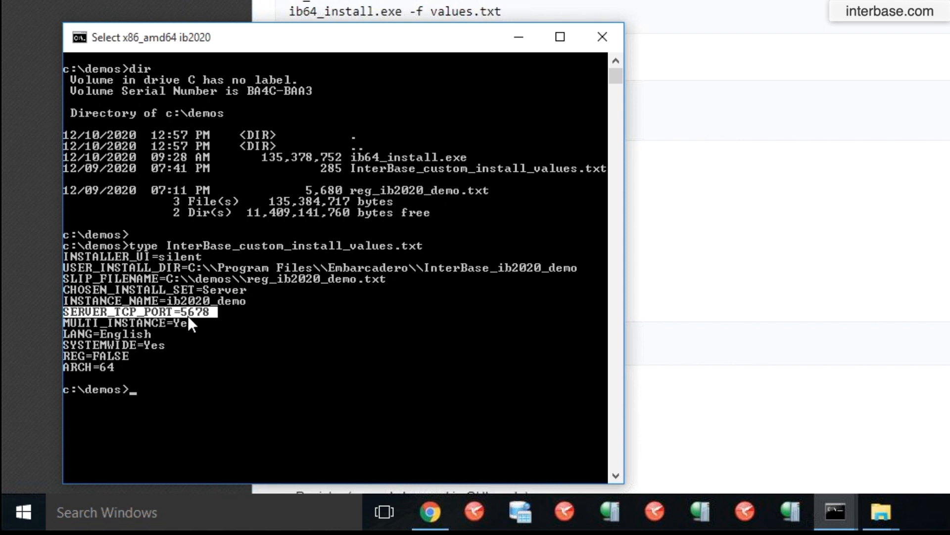
mouse_move(180, 332)
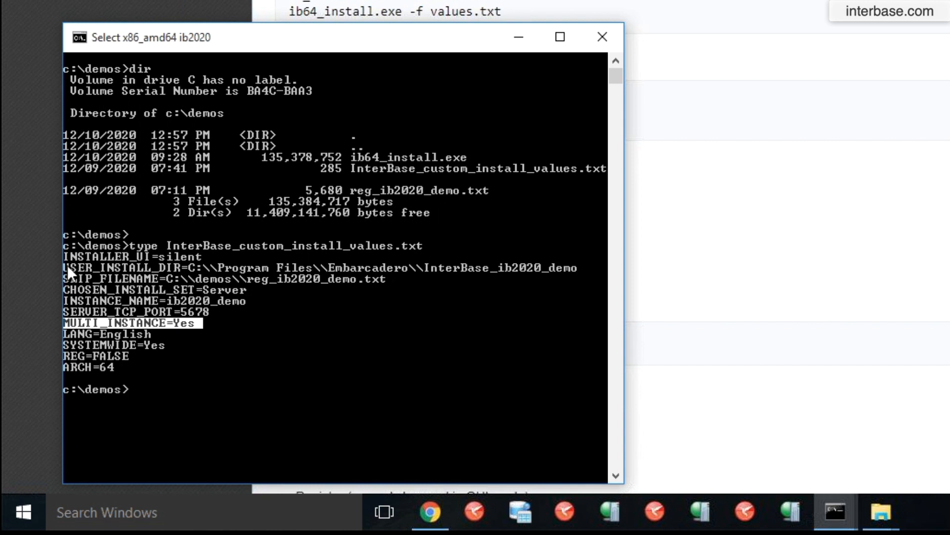
mouse_move(289, 357)
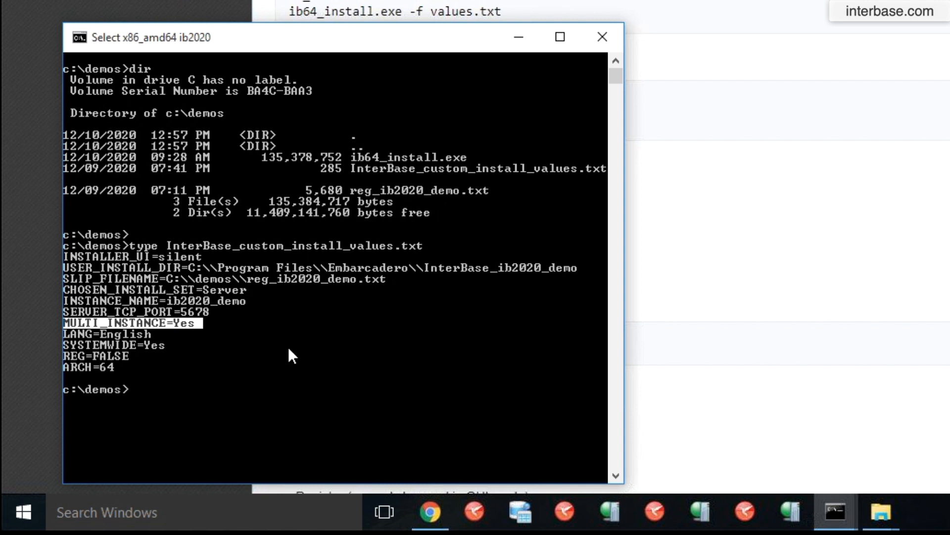
mouse_move(128, 345)
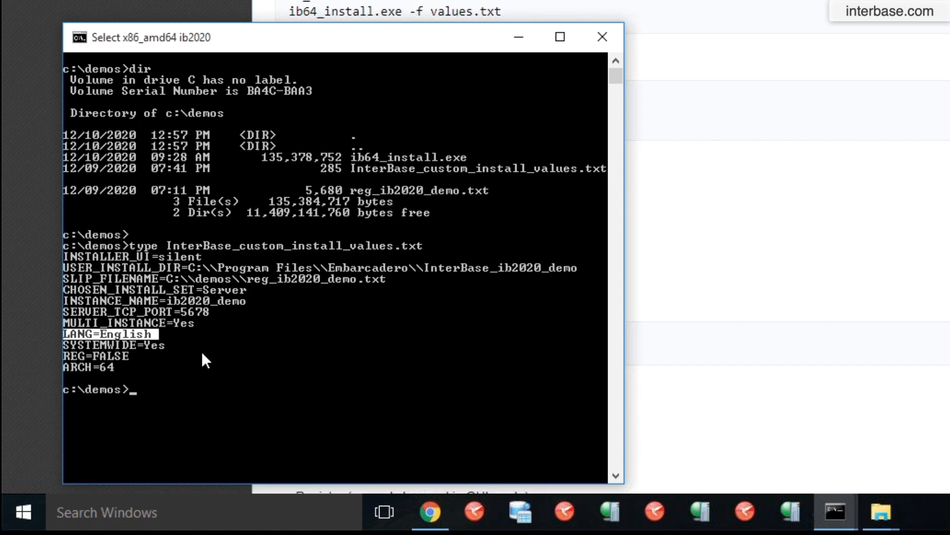
mouse_move(104, 345)
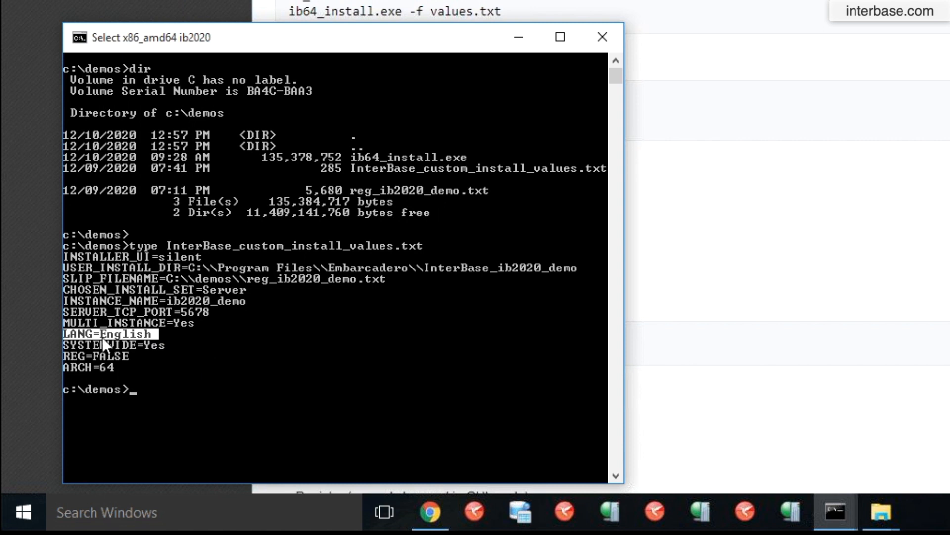
mouse_move(135, 346)
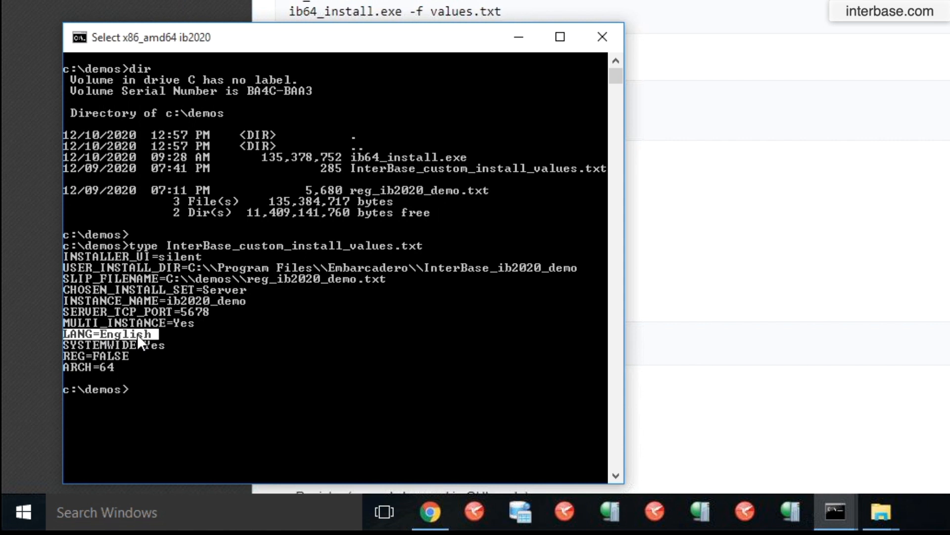
mouse_move(116, 371)
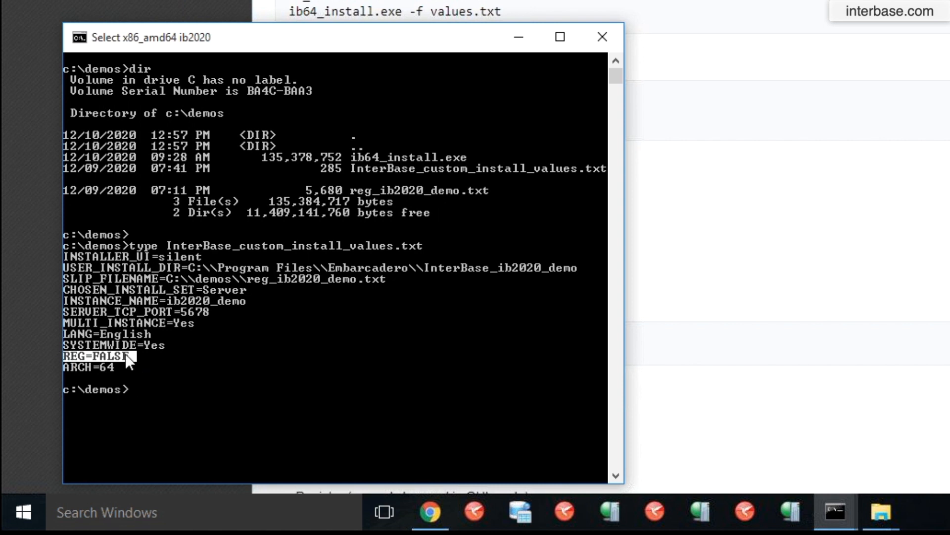
mouse_move(300, 347)
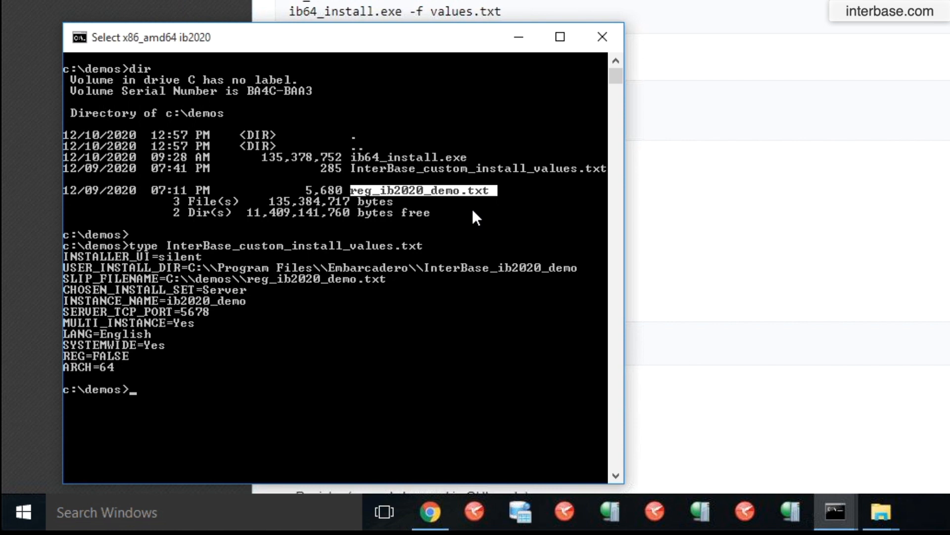
mouse_move(179, 361)
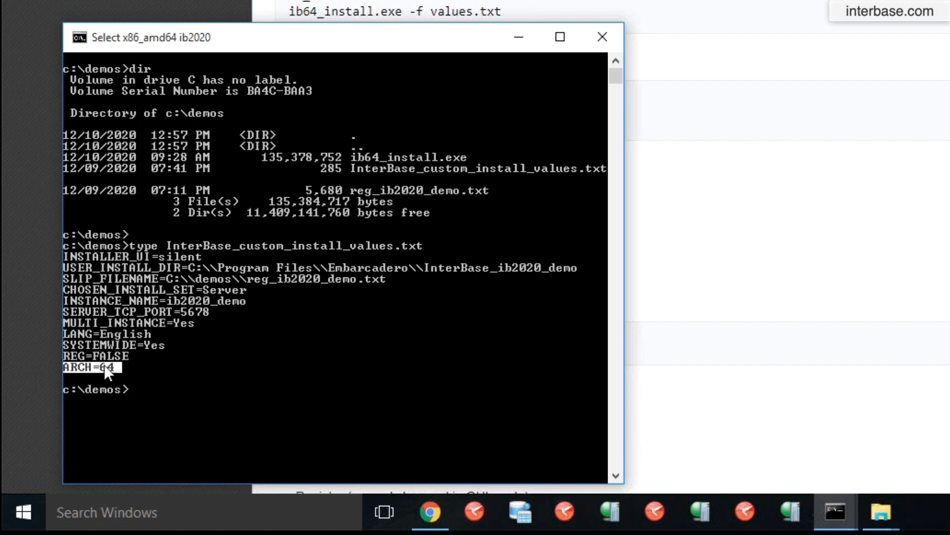
mouse_move(181, 403)
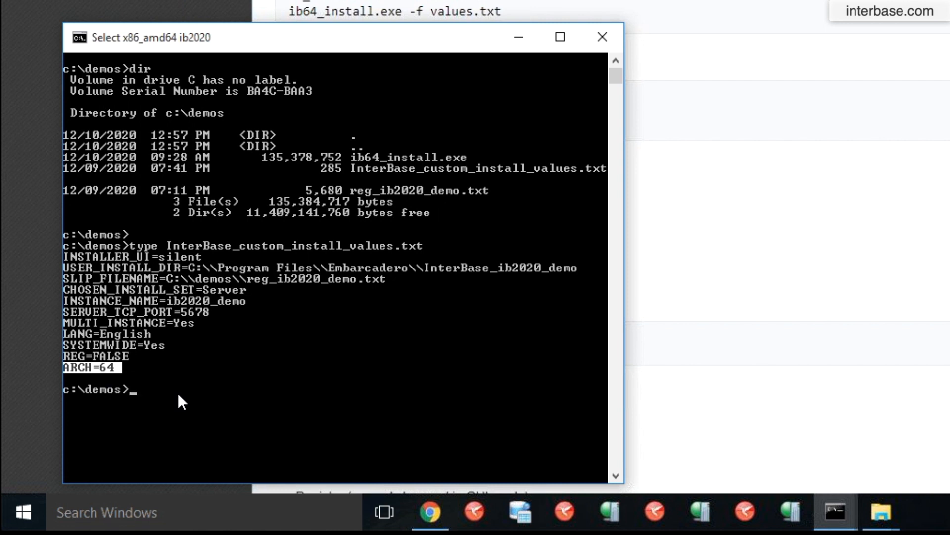
mouse_move(106, 389)
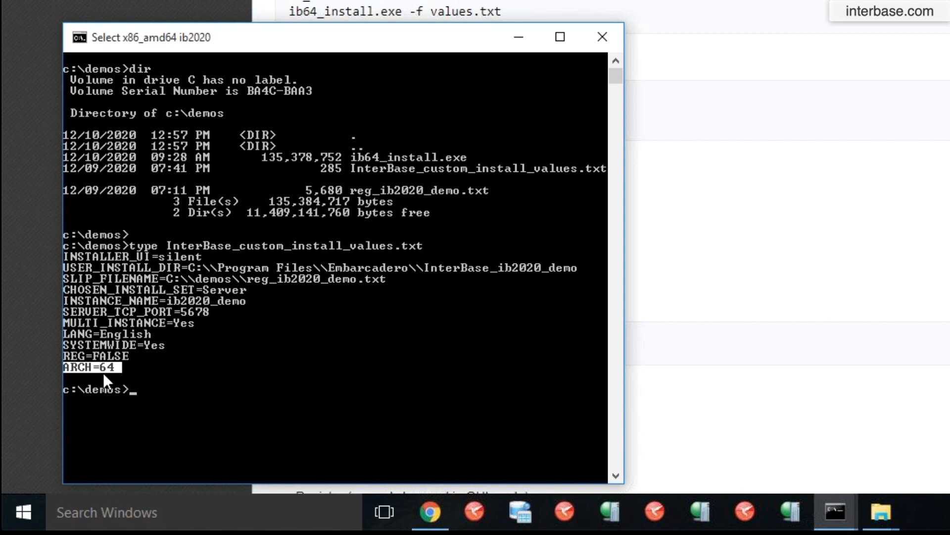
mouse_move(184, 395)
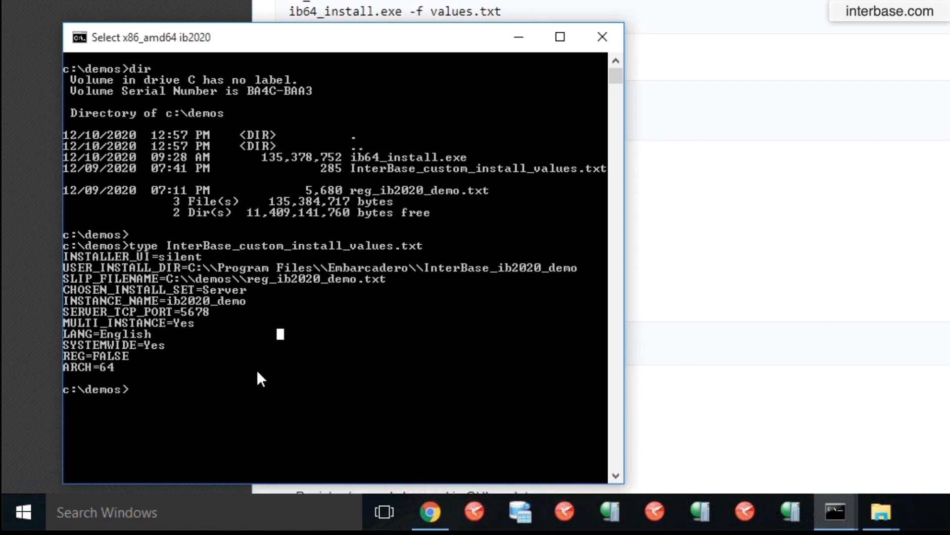
mouse_move(259, 391)
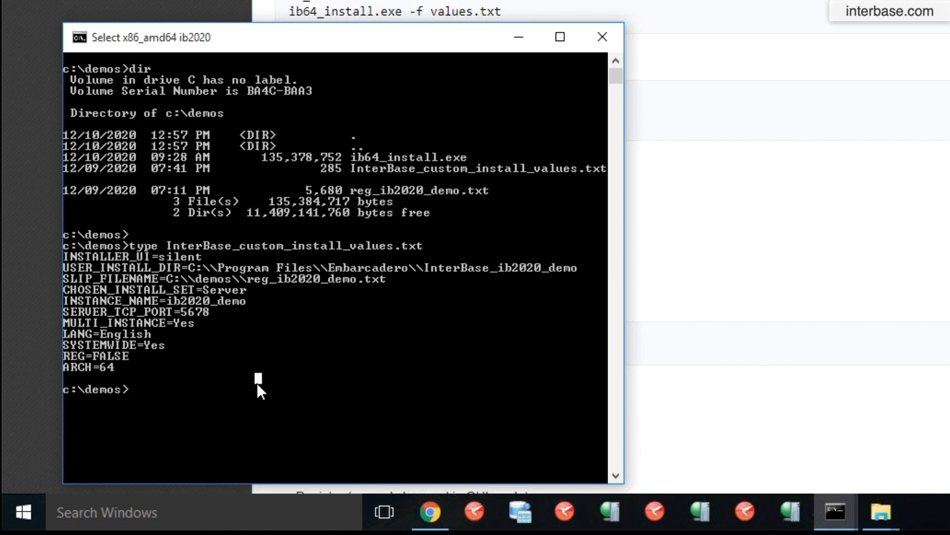
- Run 'ib64_install.exe -f InterBase_custom_install_values.txt' to start the silent install
type("ib")
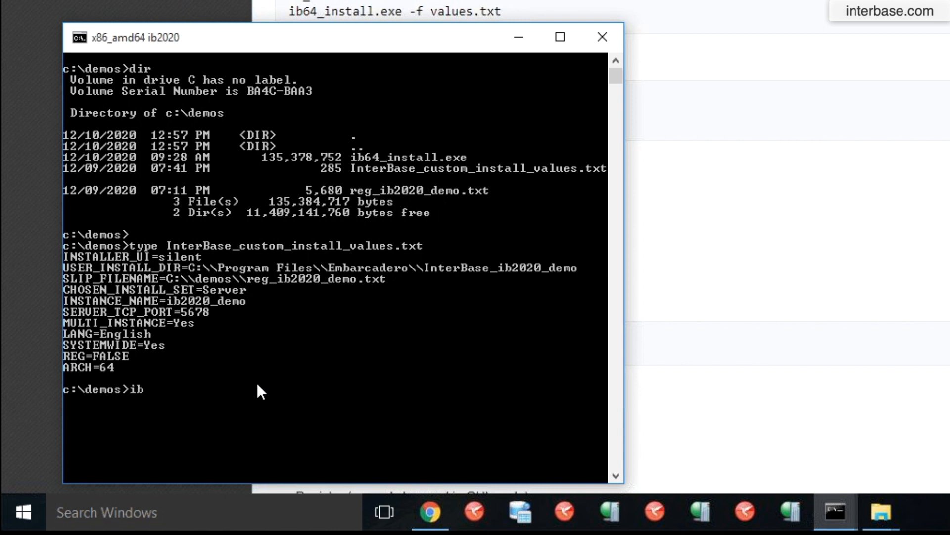
type("64_")
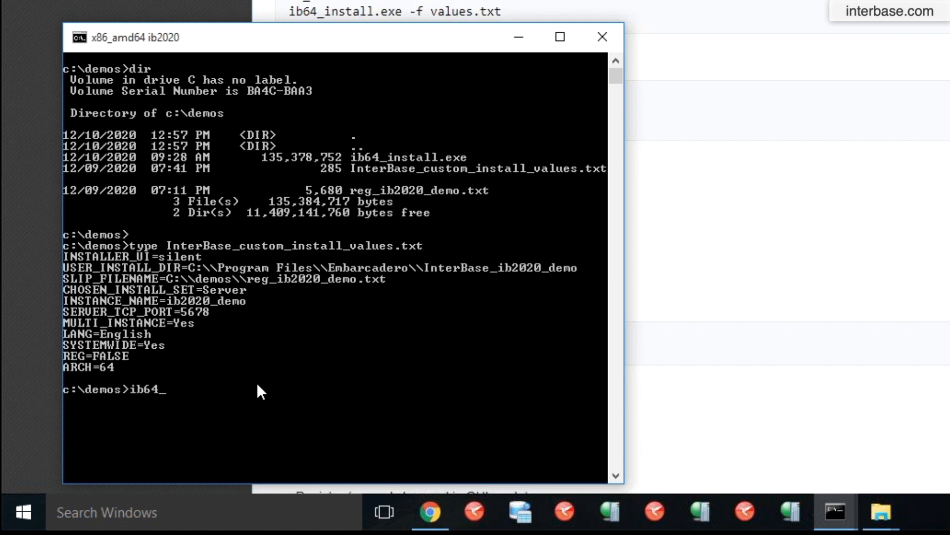
type("install.exe")
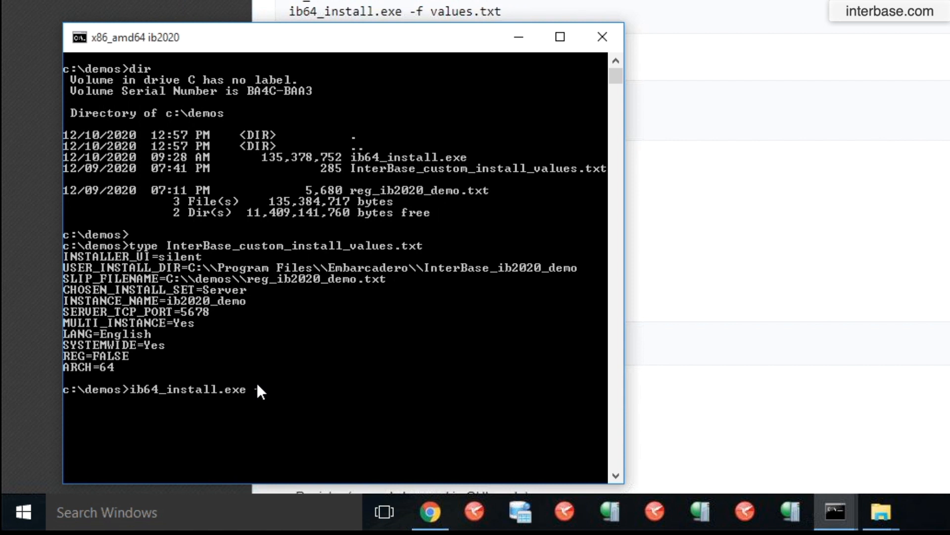
type("-f")
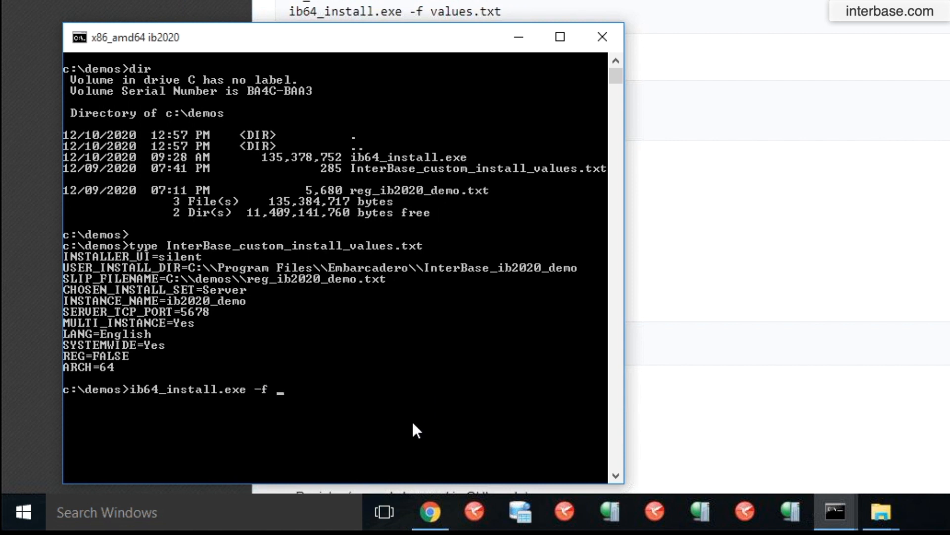
type("InterBase_custom_install_values.txt")
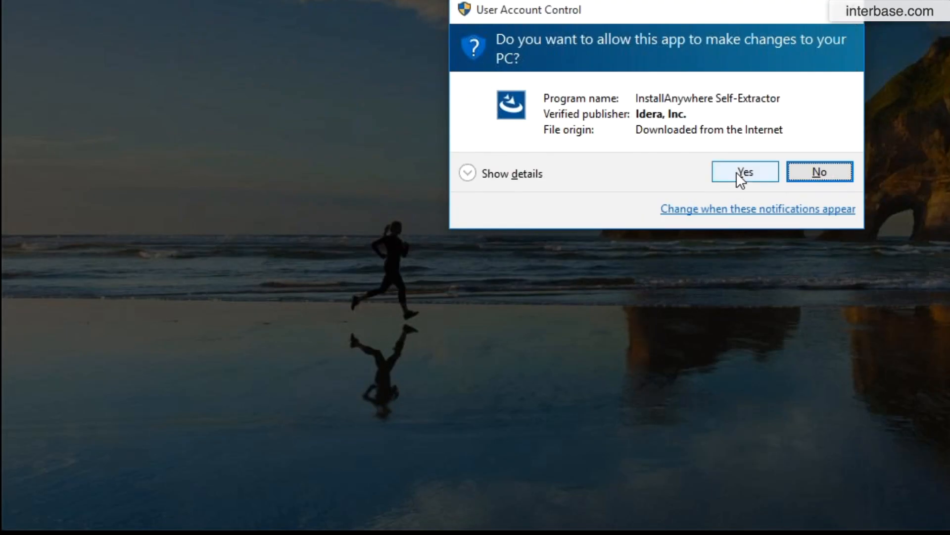
- Approve the User Account Control prompt so the installer runs to completion
left_click(745, 171)
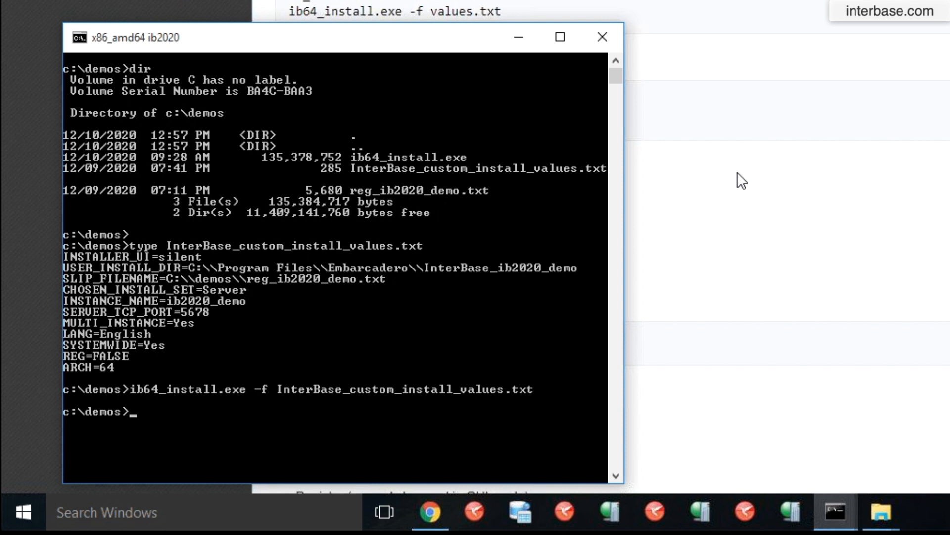
mouse_move(119, 342)
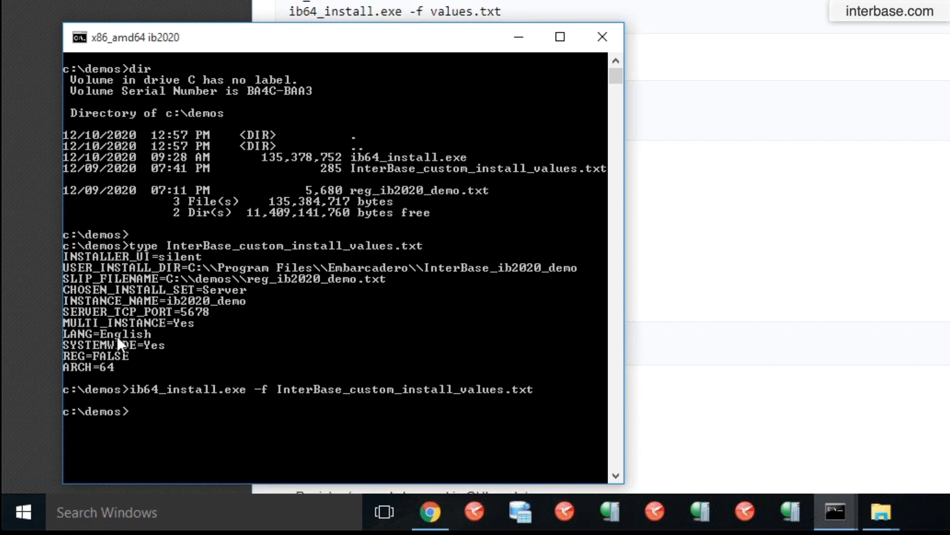
mouse_move(339, 276)
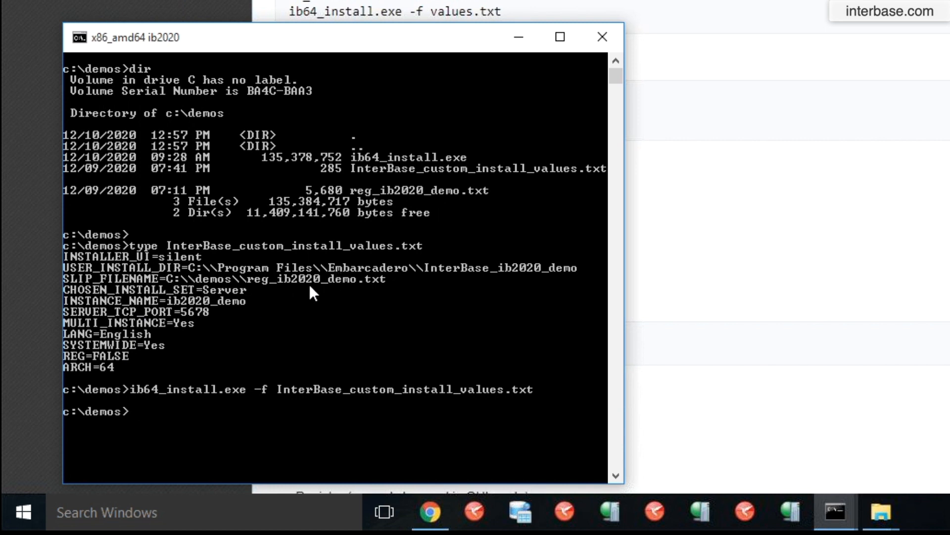
mouse_move(247, 313)
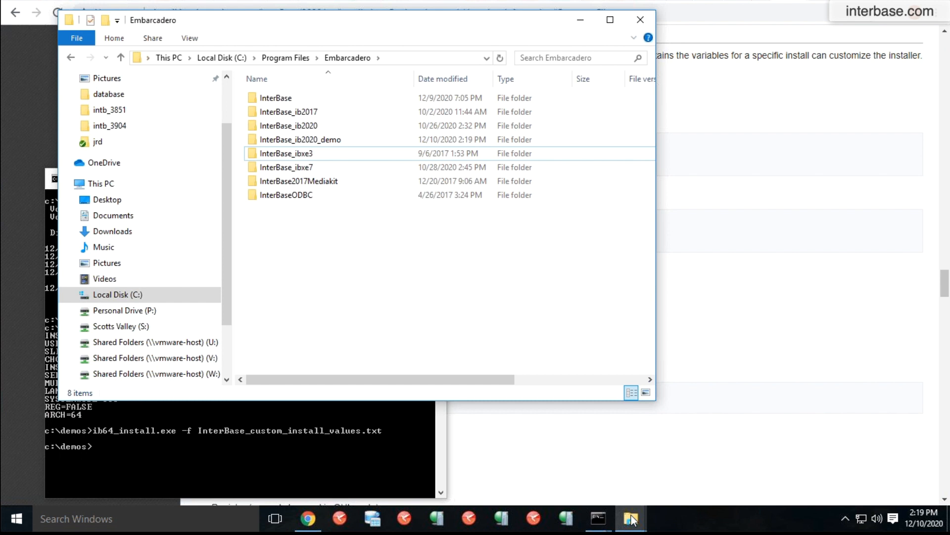
mouse_move(631, 518)
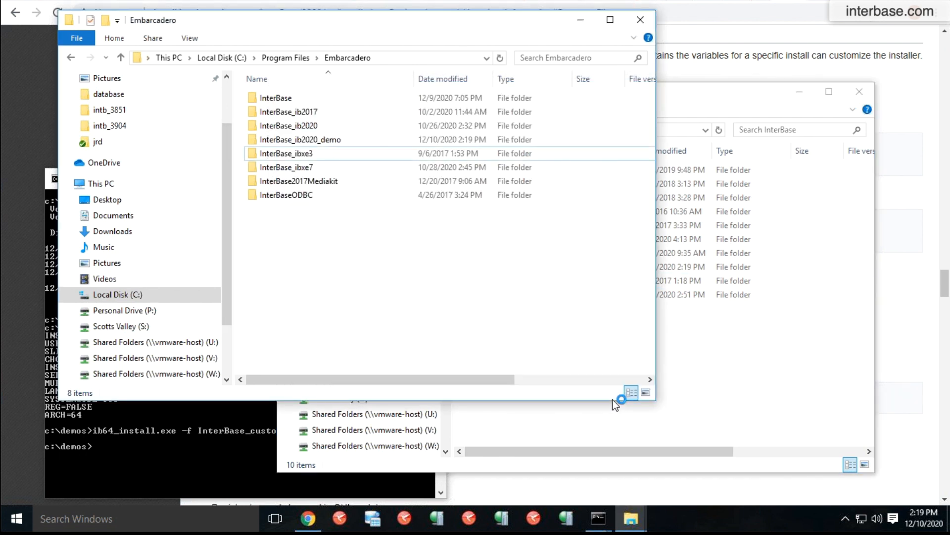
mouse_move(310, 133)
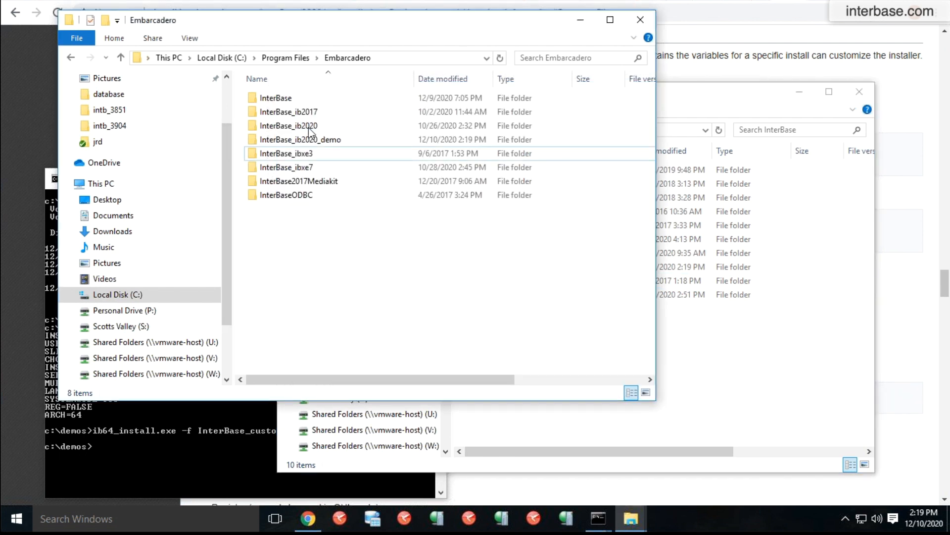
- Browse into the InterBase_ib2020_demo folder and open the Install log in Notepad
left_click(299, 139)
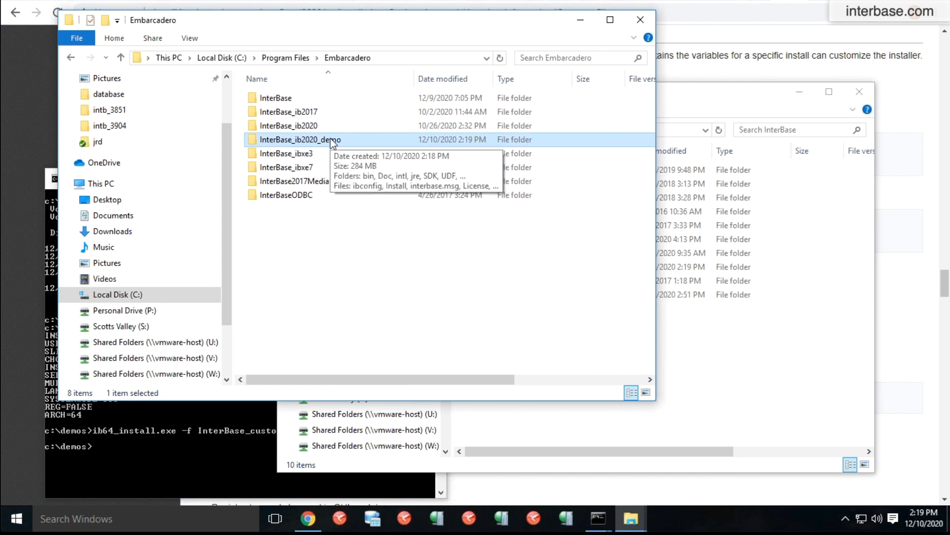
double_click(299, 139)
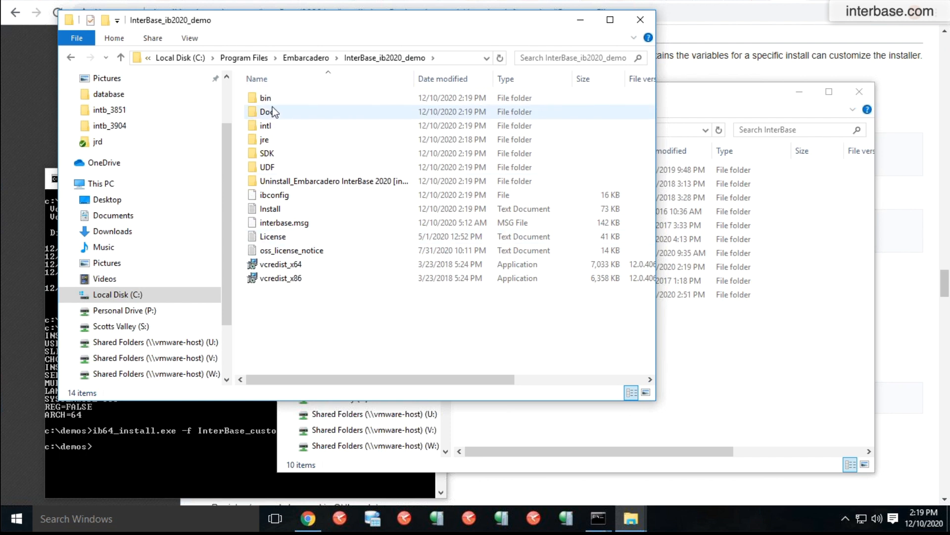
double_click(265, 97)
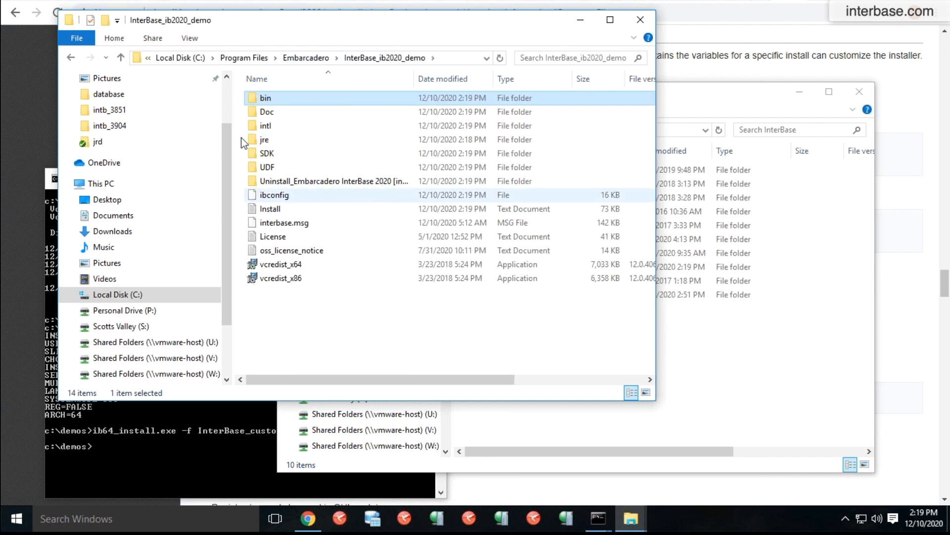
left_click(266, 111)
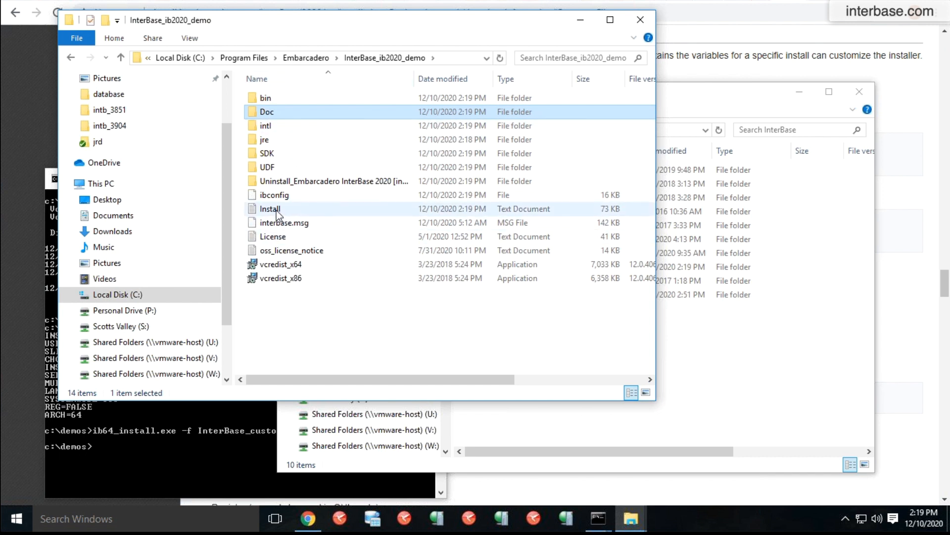
mouse_move(277, 214)
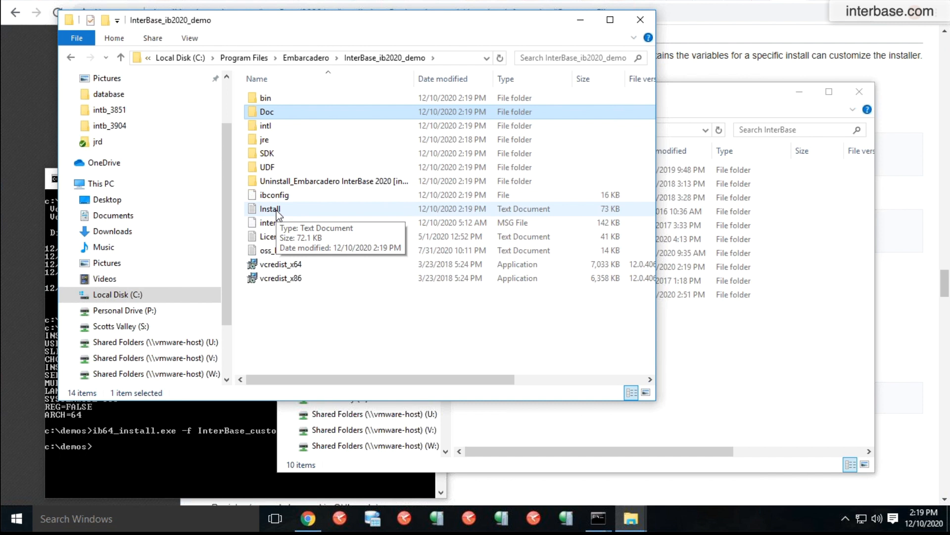
left_click(269, 208)
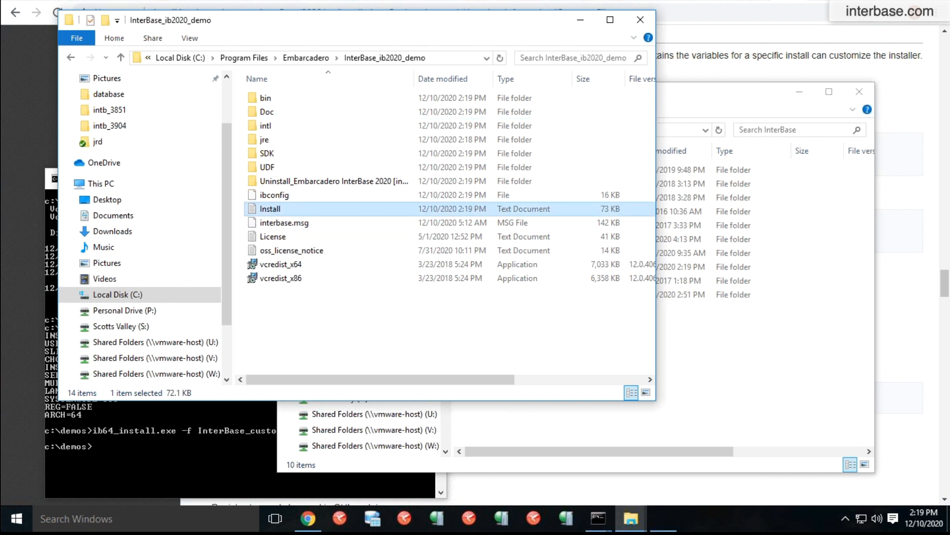
double_click(271, 208)
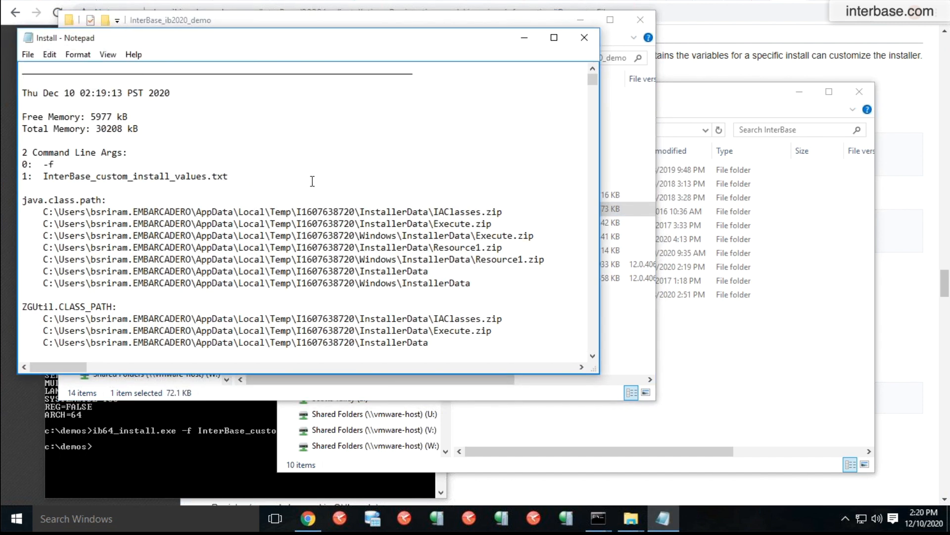
mouse_move(398, 288)
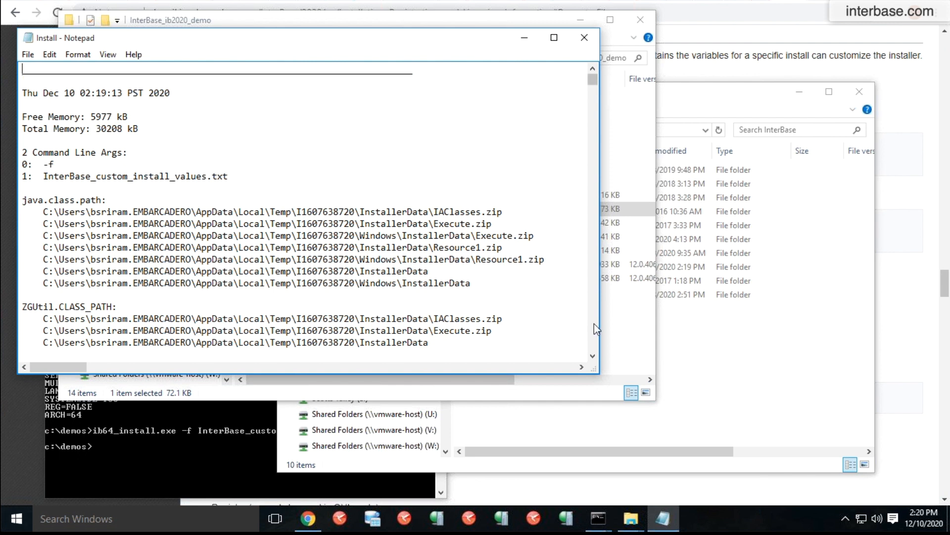
- Scroll to and highlight the Install Begin and Install End timestamps, then start a search
scroll("down", 3)
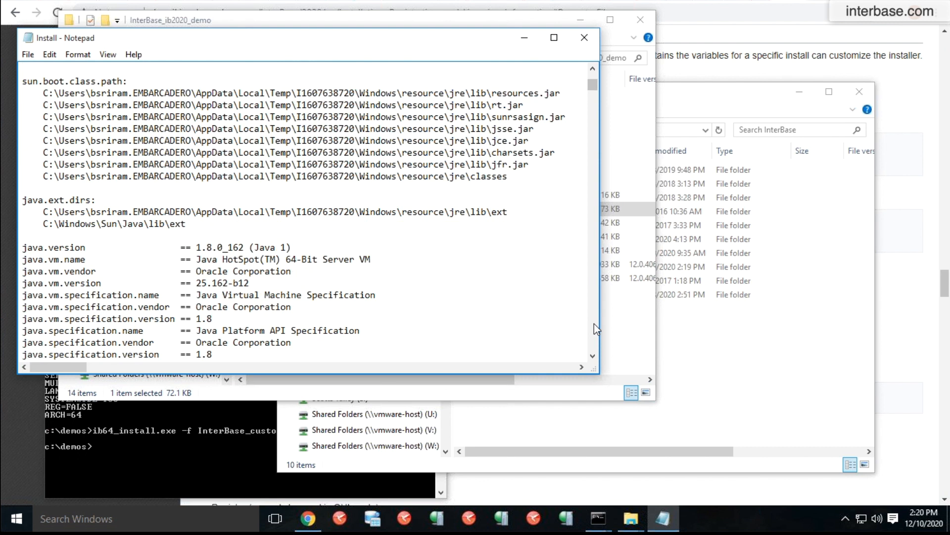
mouse_move(255, 291)
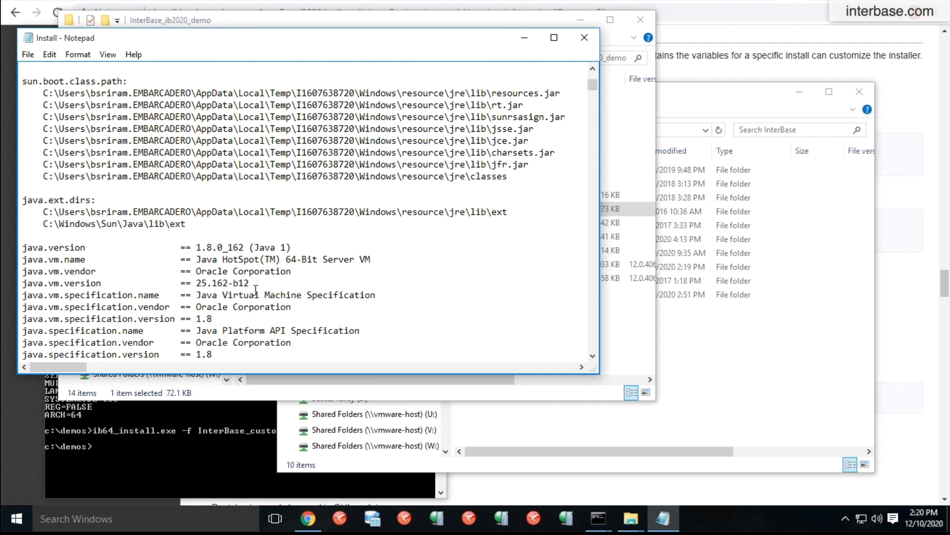
mouse_move(595, 337)
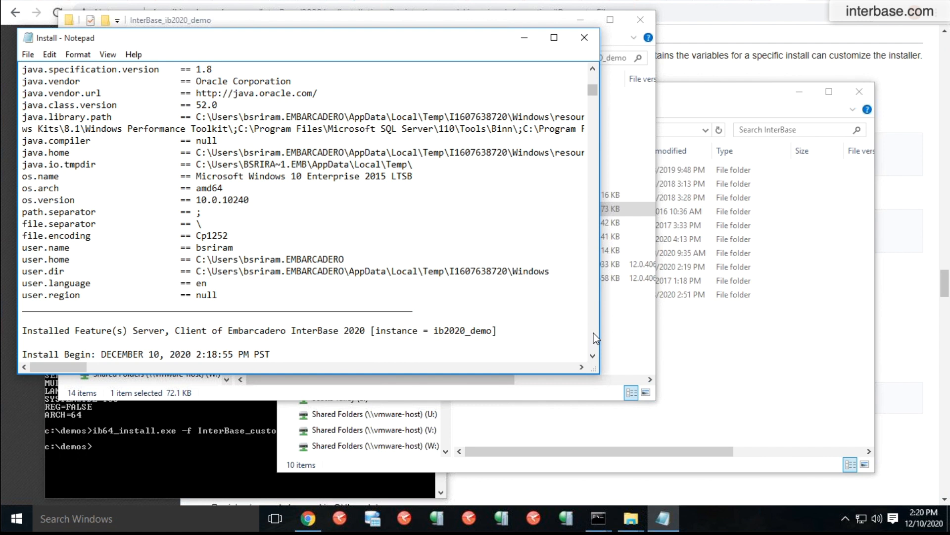
scroll("down", 3)
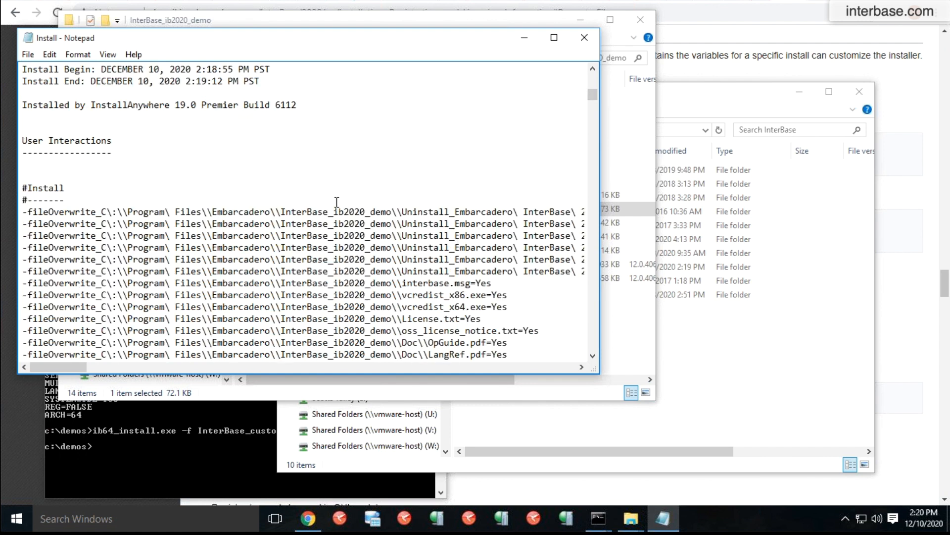
mouse_move(212, 81)
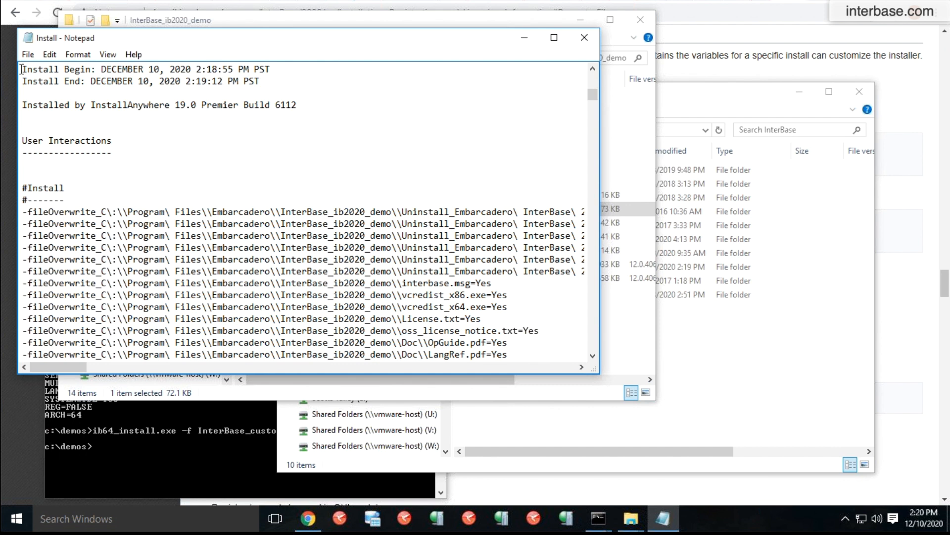
left_click_drag(21, 69, 260, 80)
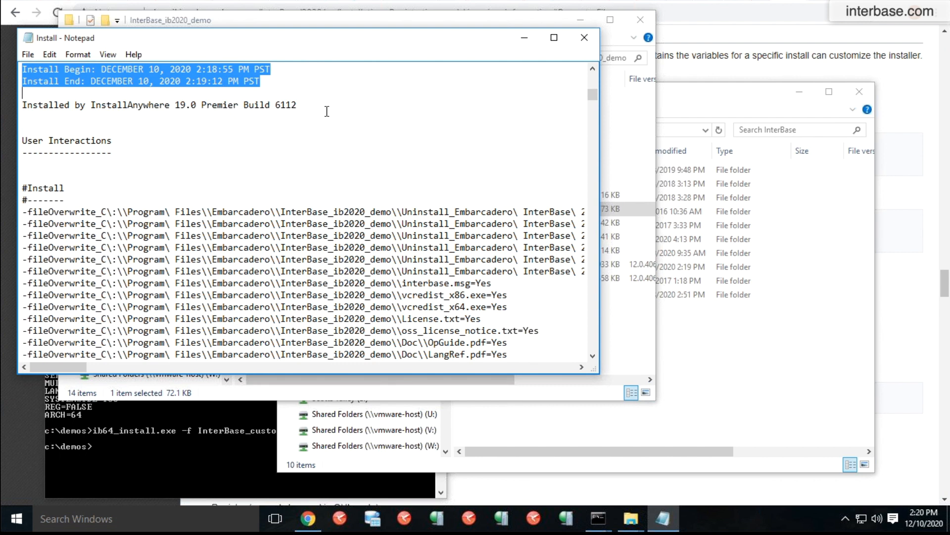
mouse_move(519, 165)
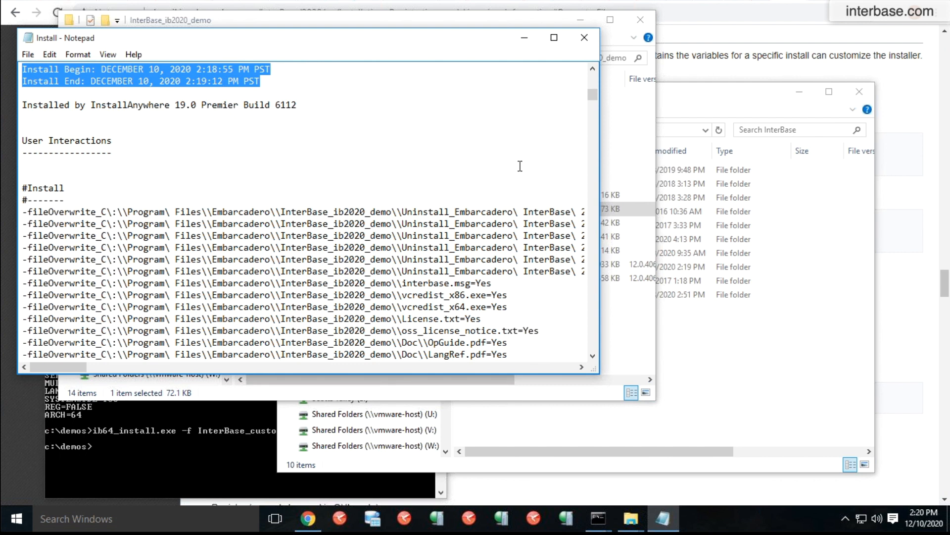
left_click(407, 178)
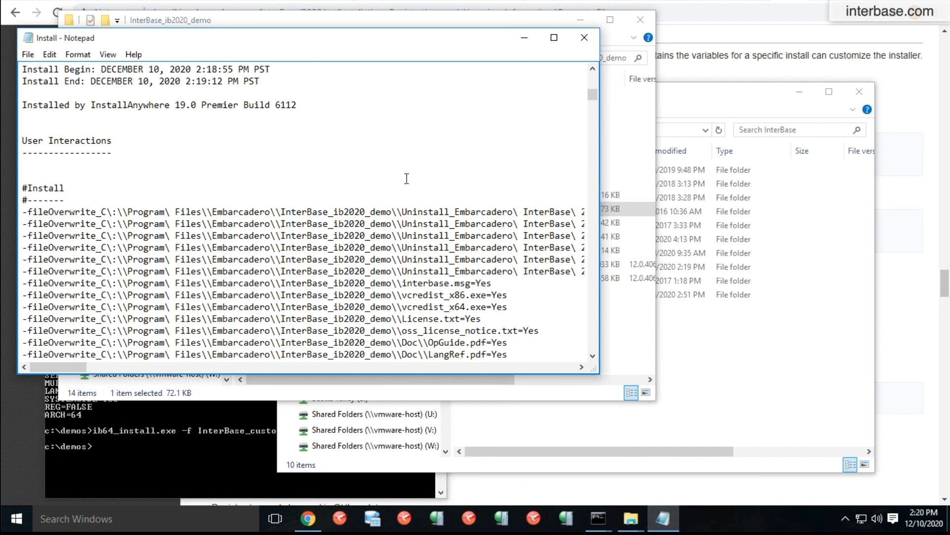
type("reg_ib2020")
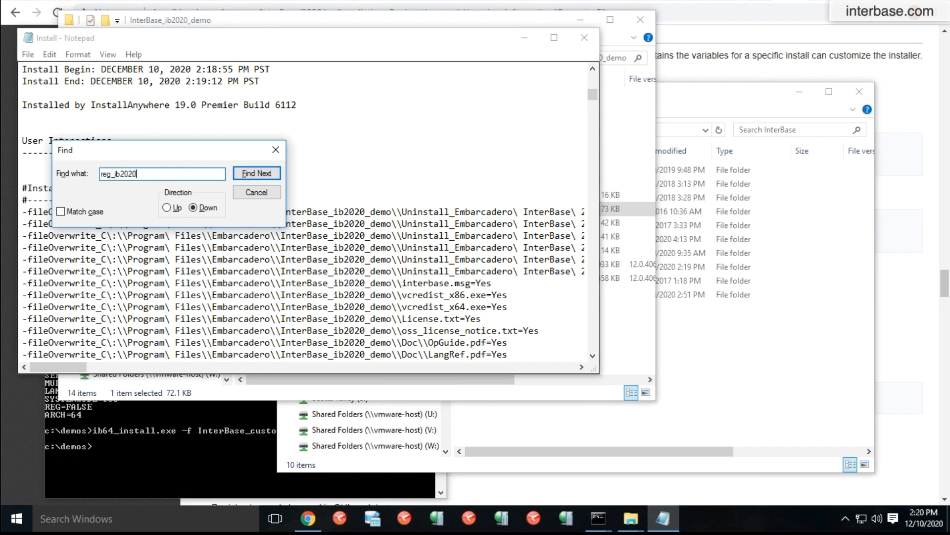
- Find reg_ib2020 in the log and scroll to its Copy File entry
left_click(256, 173)
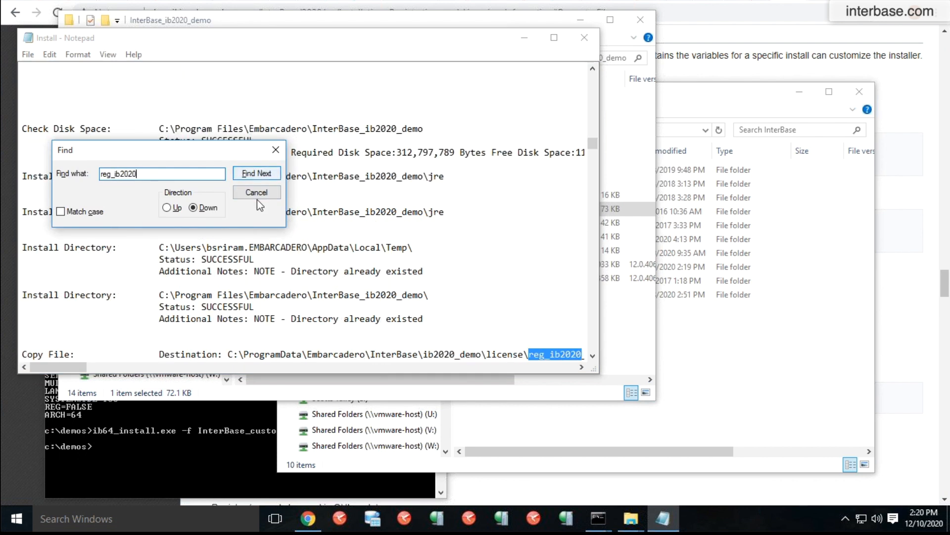
left_click(256, 192)
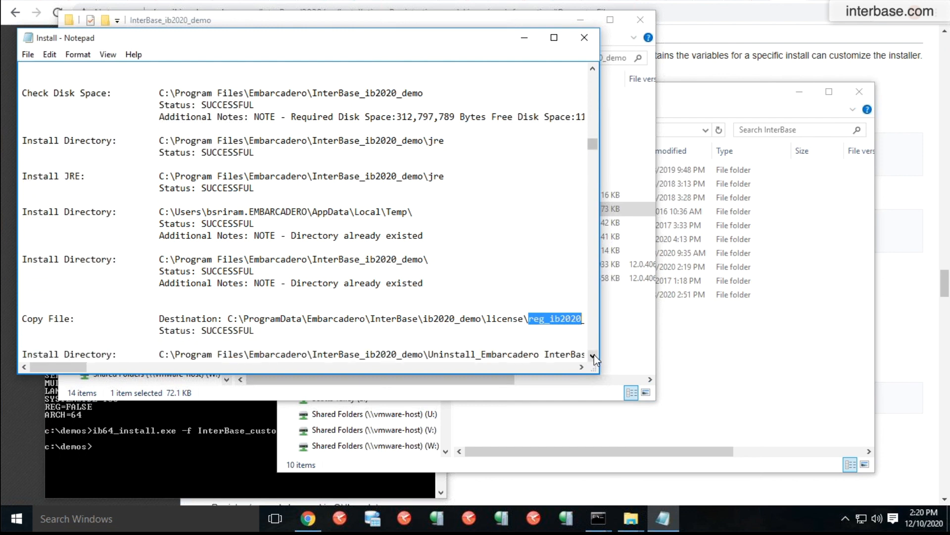
scroll("down", 3)
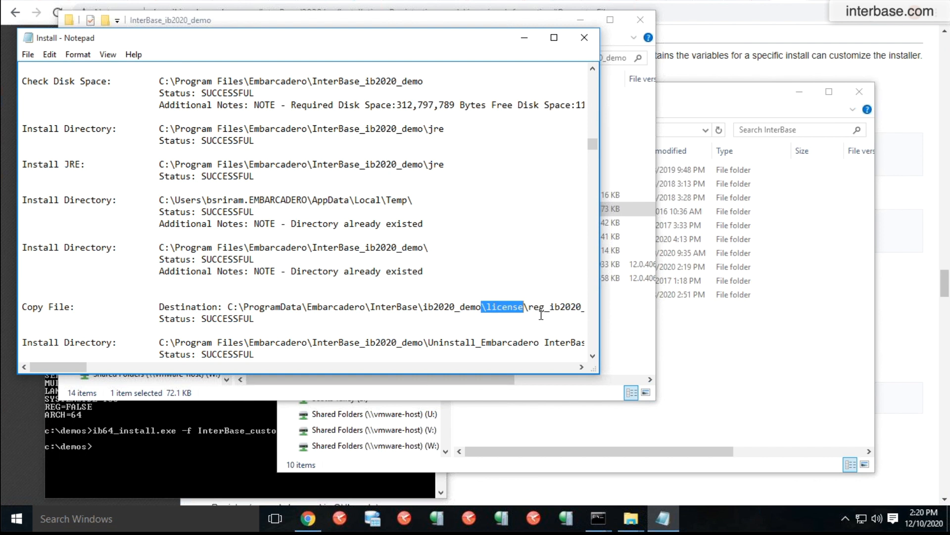
mouse_move(692, 381)
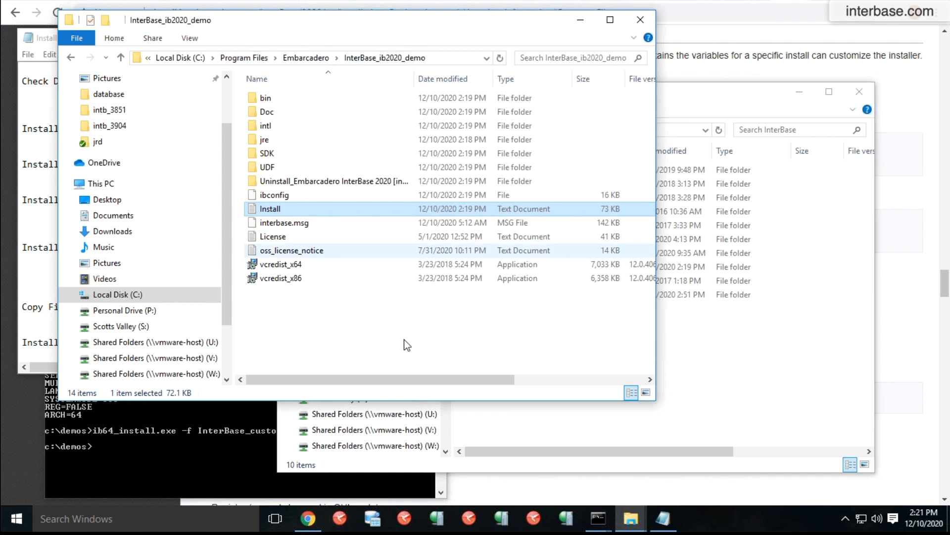
mouse_move(391, 288)
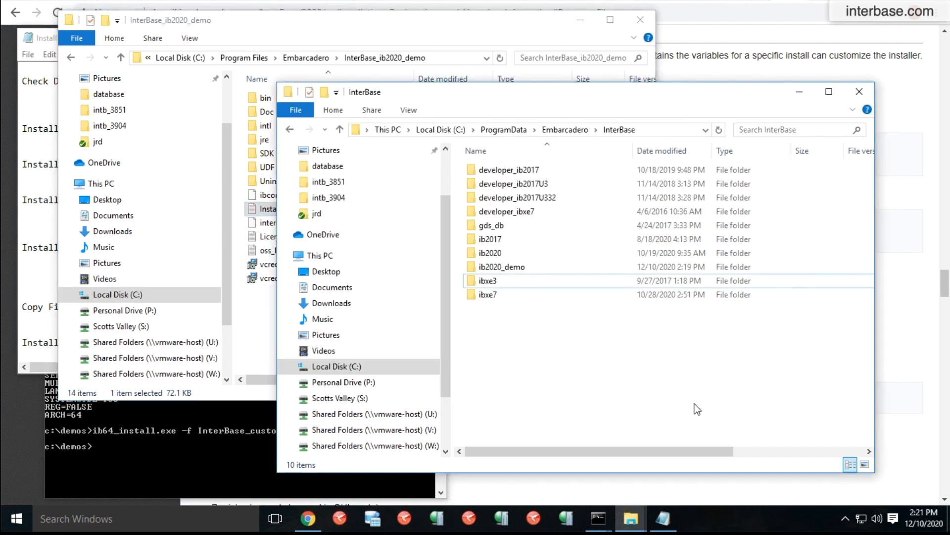
mouse_move(651, 414)
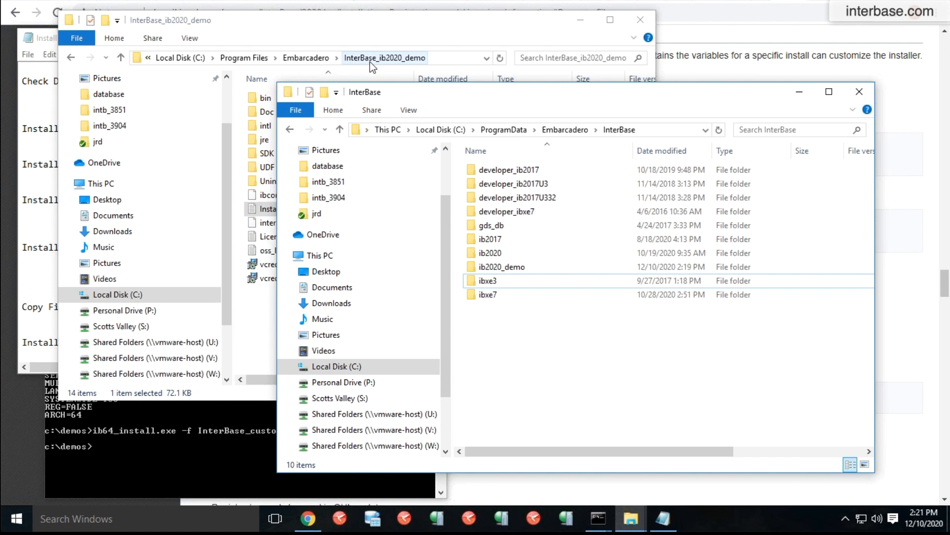
- Open ib2020_demo, then its license folder, and select reg_ib2020_demo
left_click(502, 266)
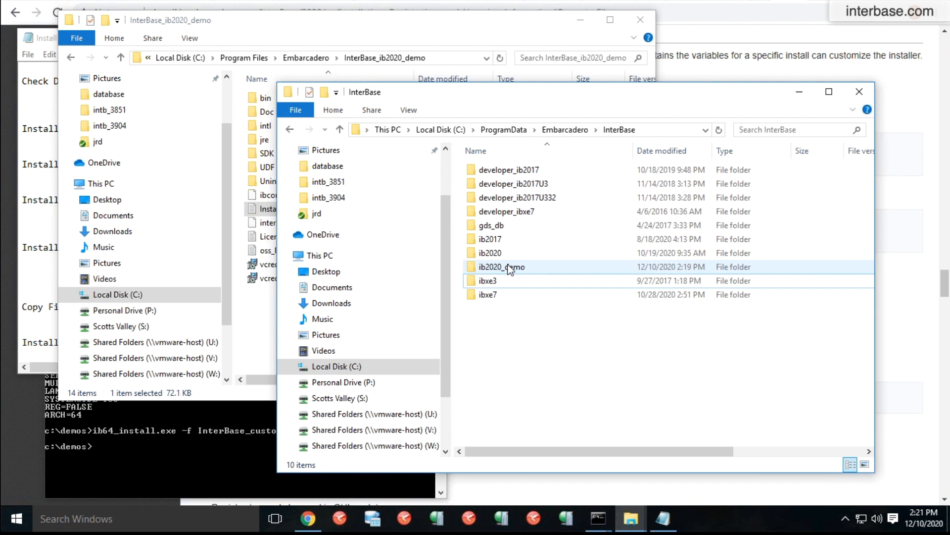
double_click(501, 267)
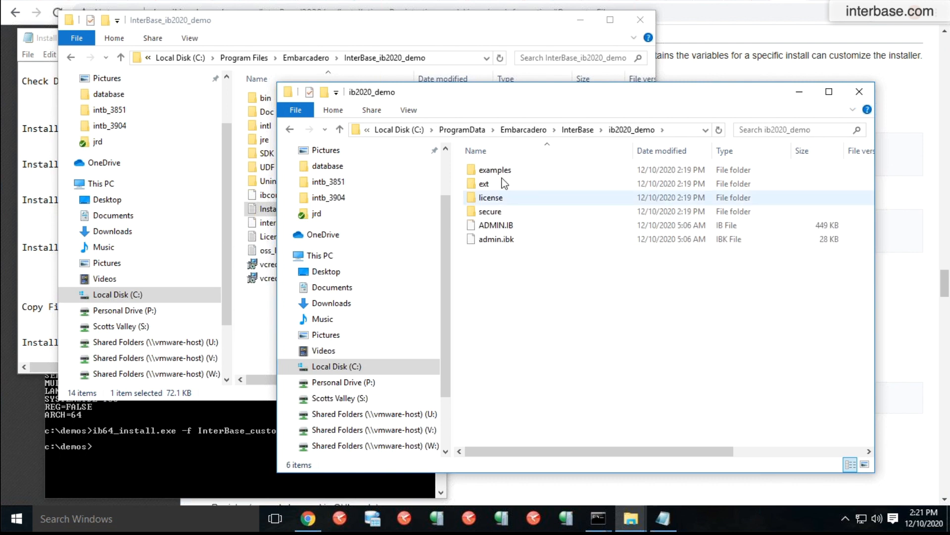
mouse_move(519, 233)
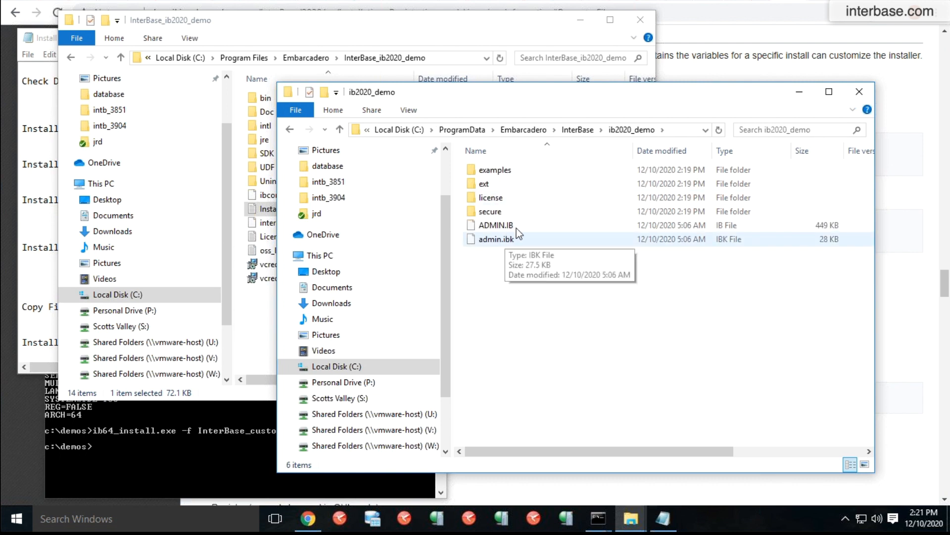
left_click(494, 226)
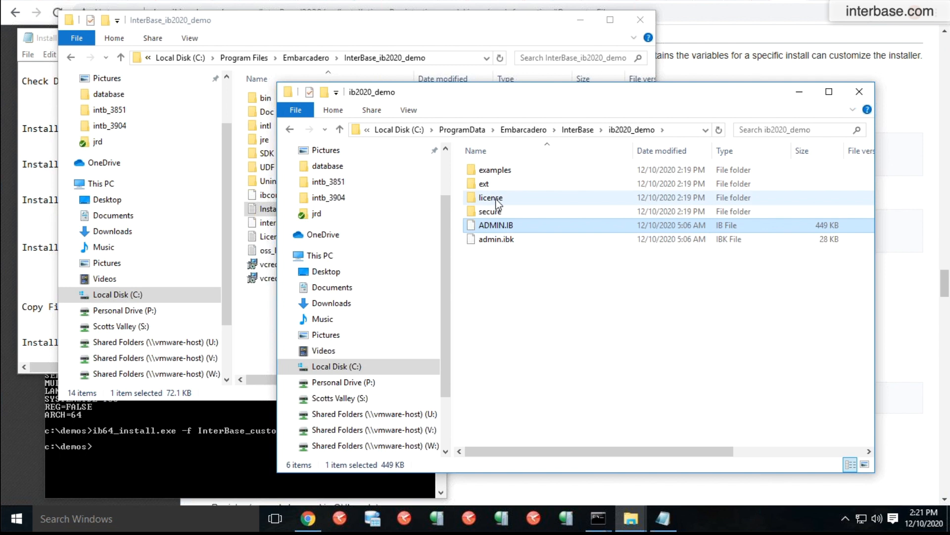
double_click(490, 197)
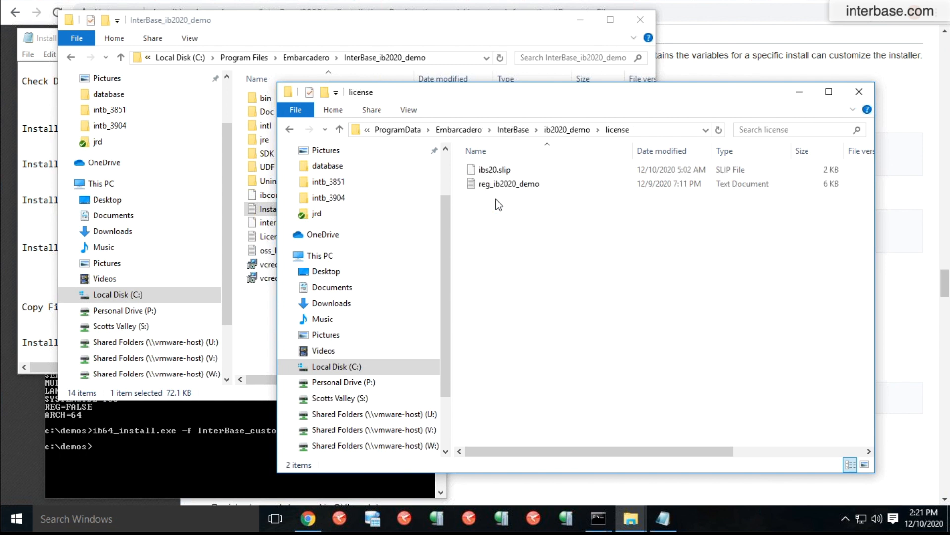
mouse_move(627, 133)
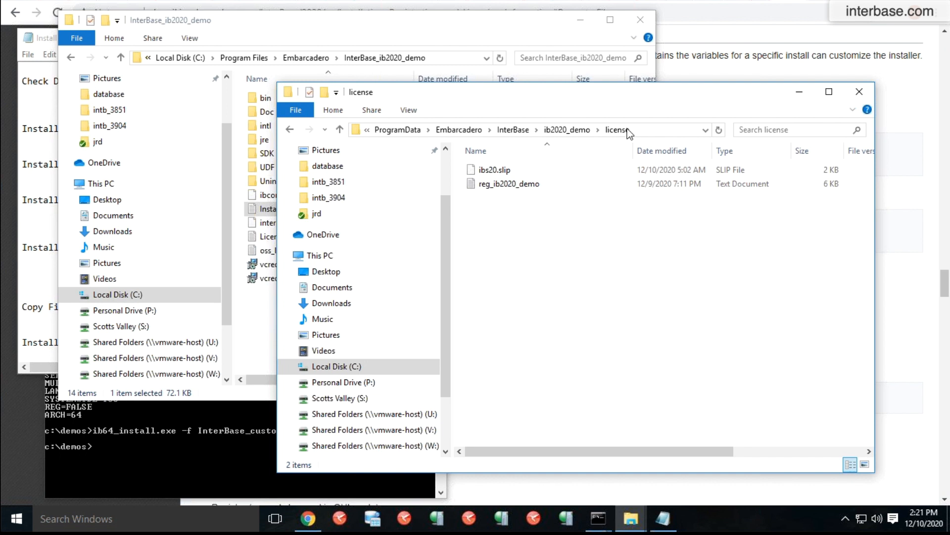
left_click(509, 184)
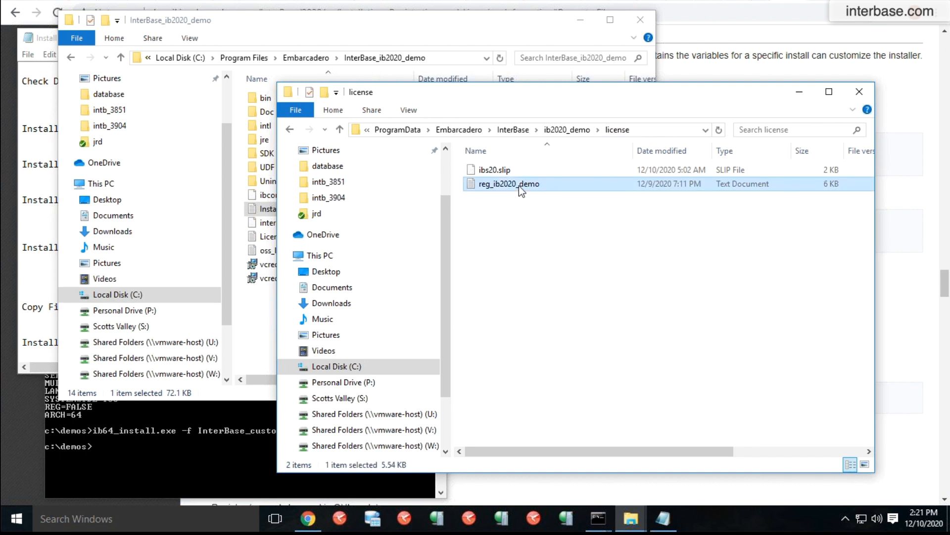
mouse_move(139, 485)
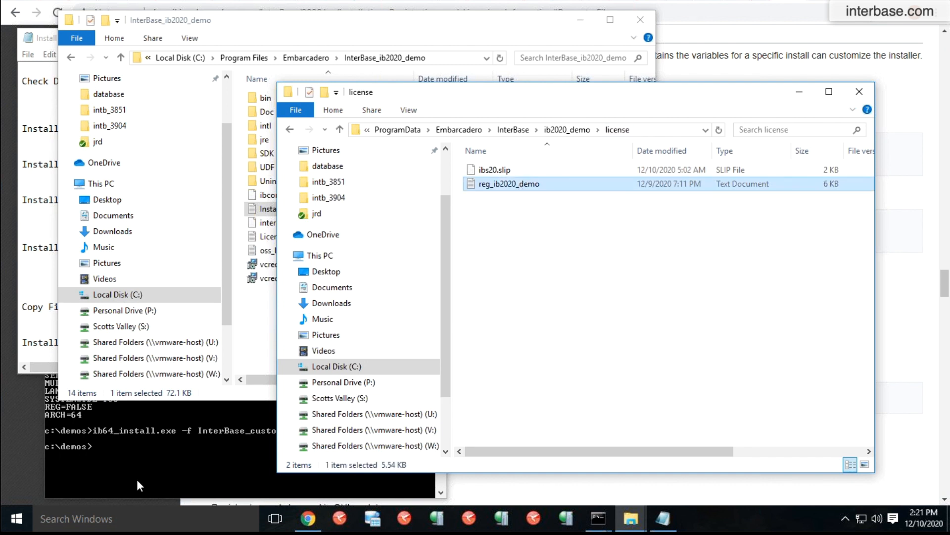